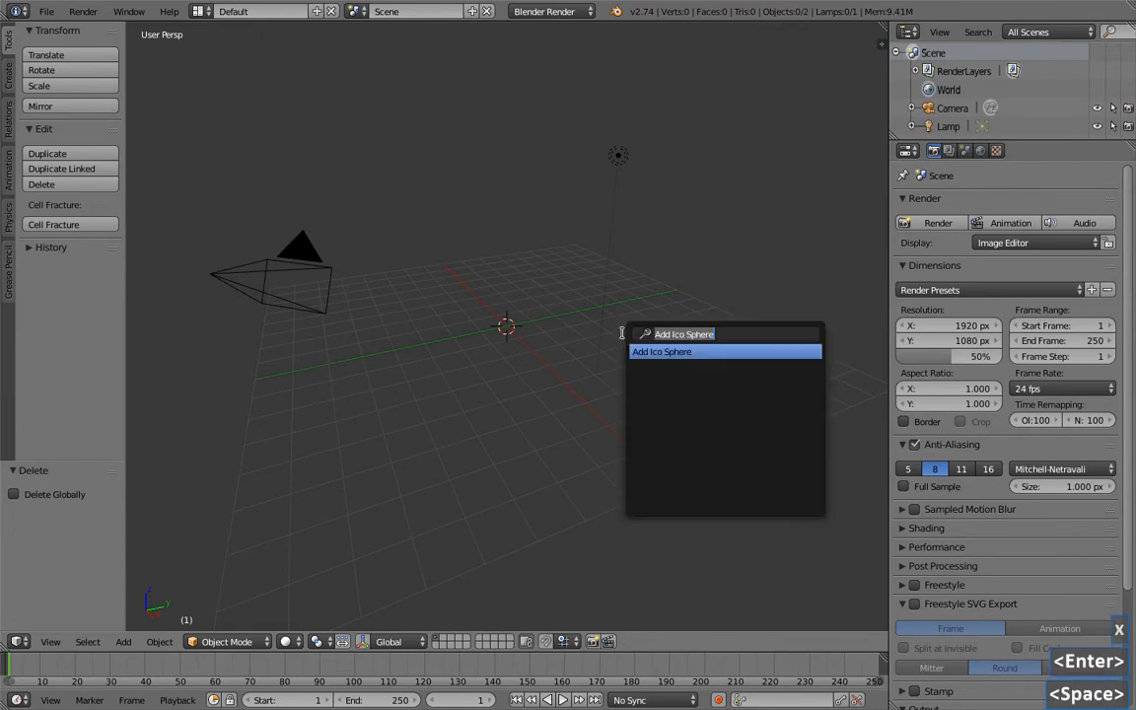
Step: Add an icosphere at the origin, adjust its subdivisions and shade it smooth
{"action": "left_click", "coordinate": [663, 351]}
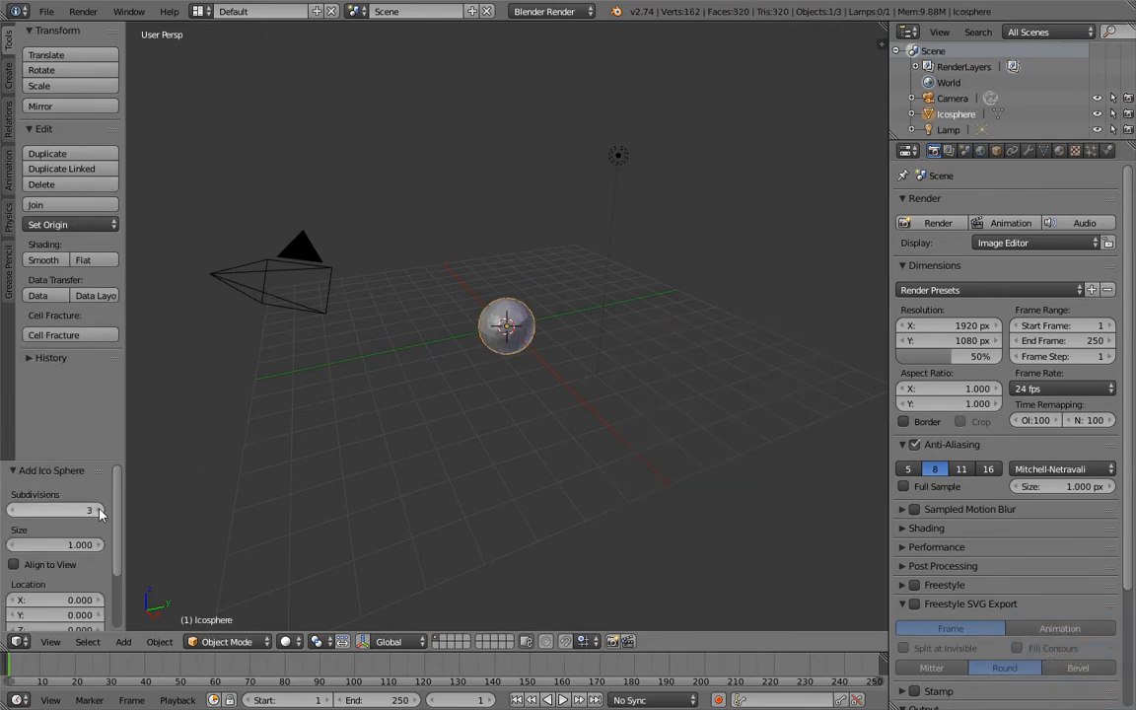
{"action": "left_click", "coordinate": [43, 260]}
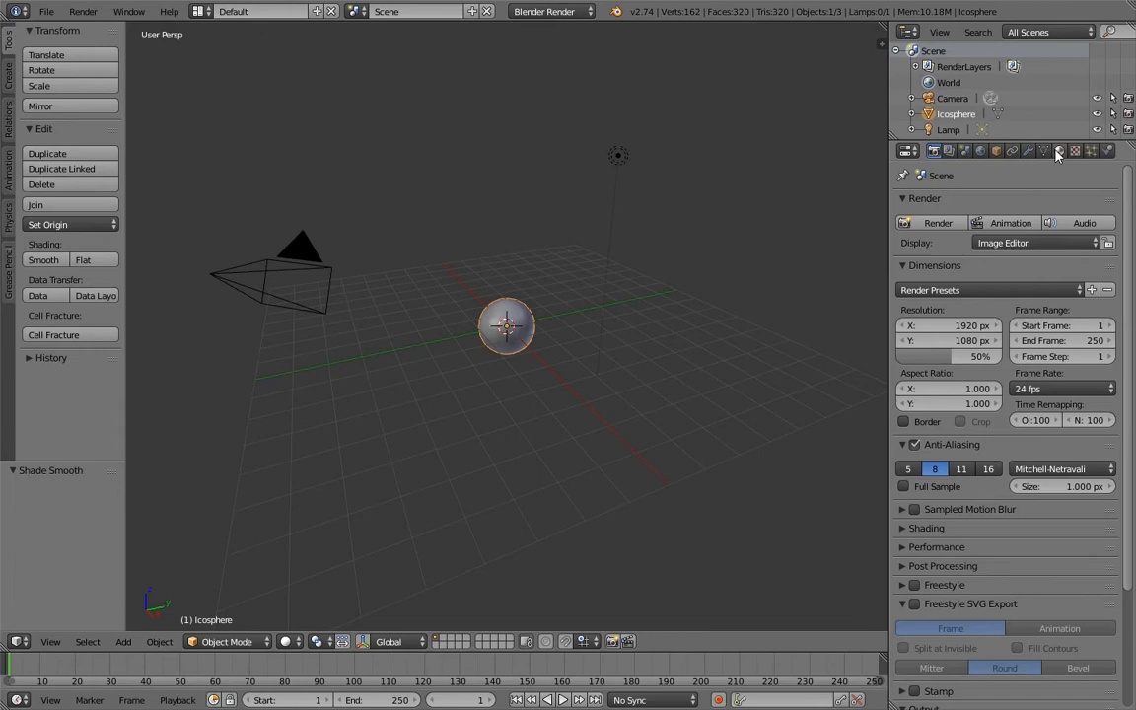
Step: Enable a diffuse colour ramp with Constant interpolation, an extra stop, and Result as its input
{"action": "left_click", "coordinate": [1057, 150]}
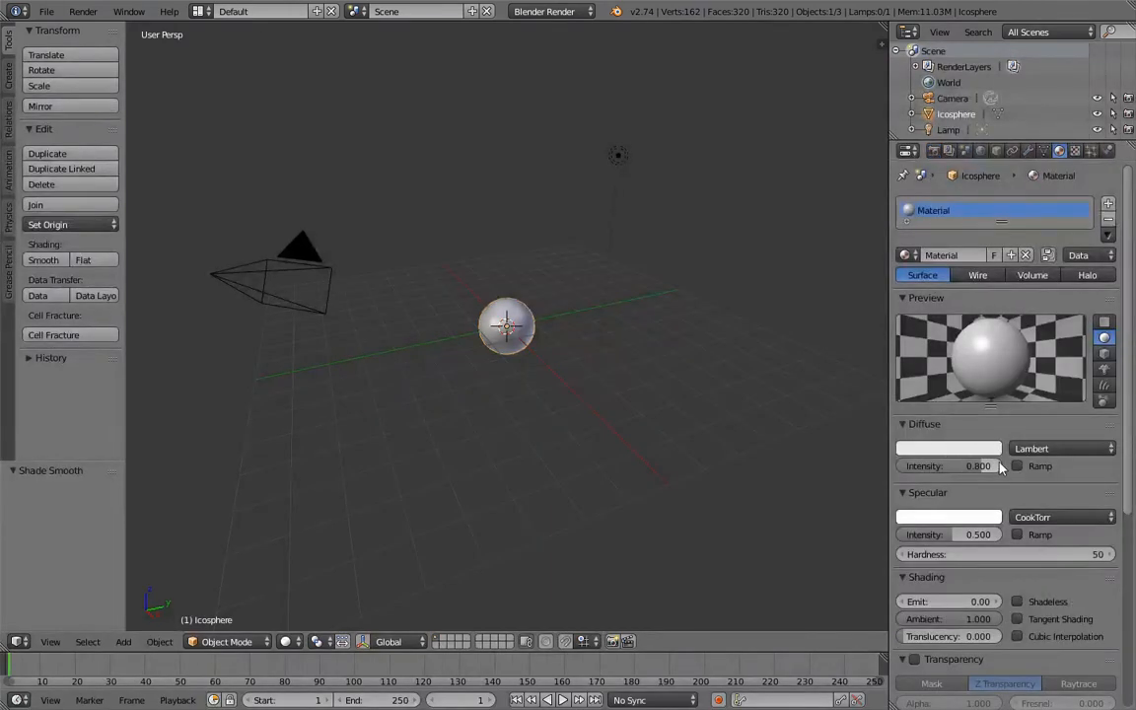
{"action": "left_click", "coordinate": [1021, 465]}
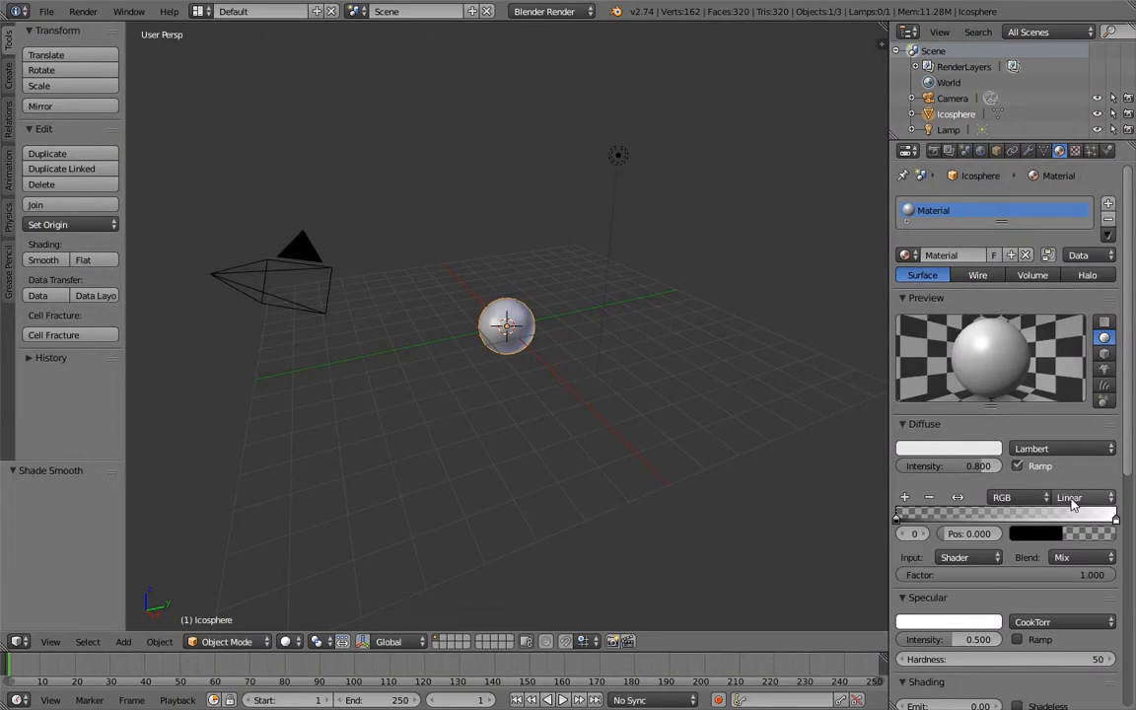
{"action": "left_click", "coordinate": [1083, 497]}
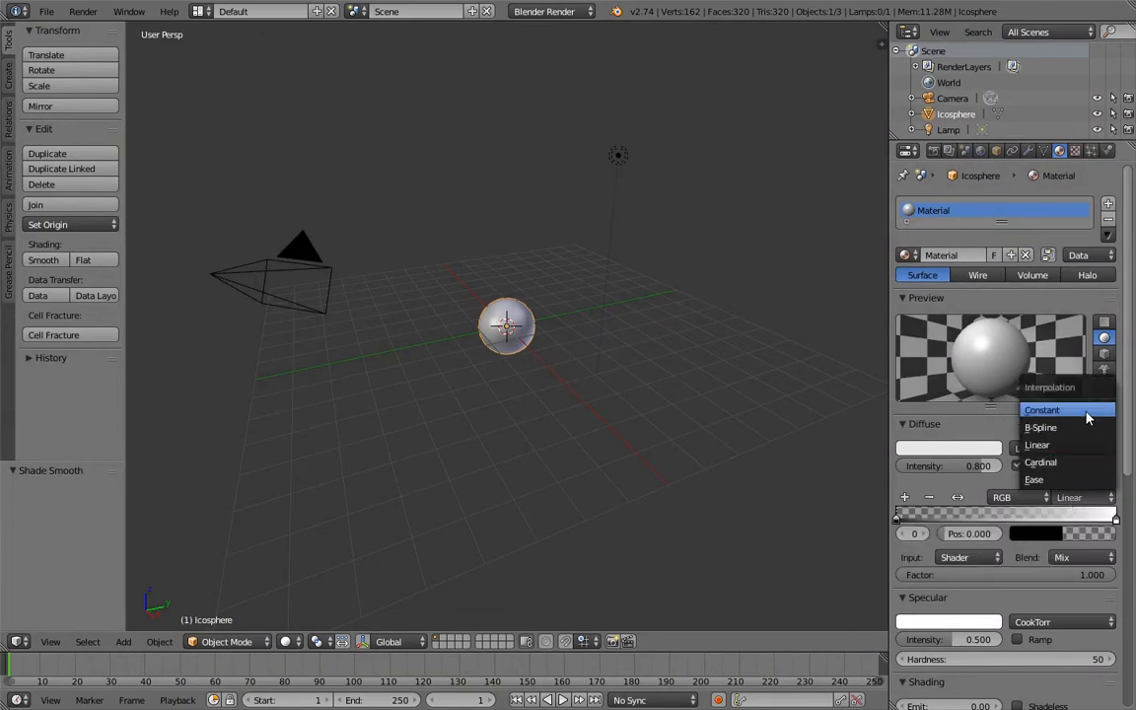
{"action": "left_click", "coordinate": [1042, 409]}
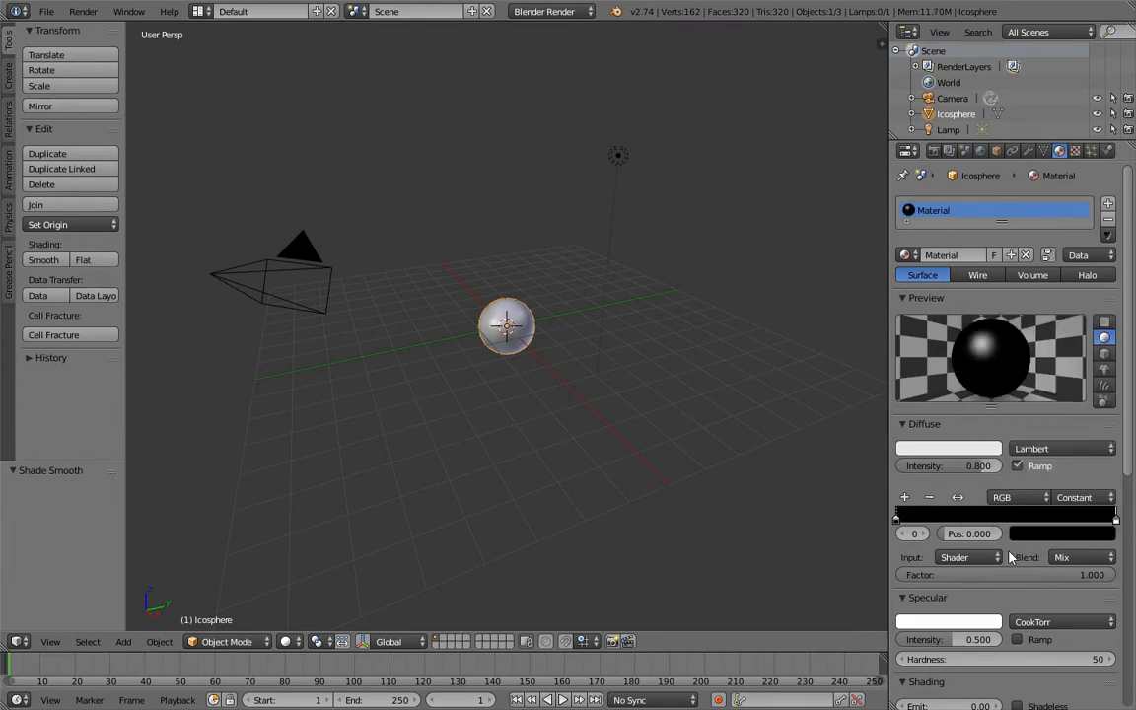
{"action": "left_click", "coordinate": [1117, 517]}
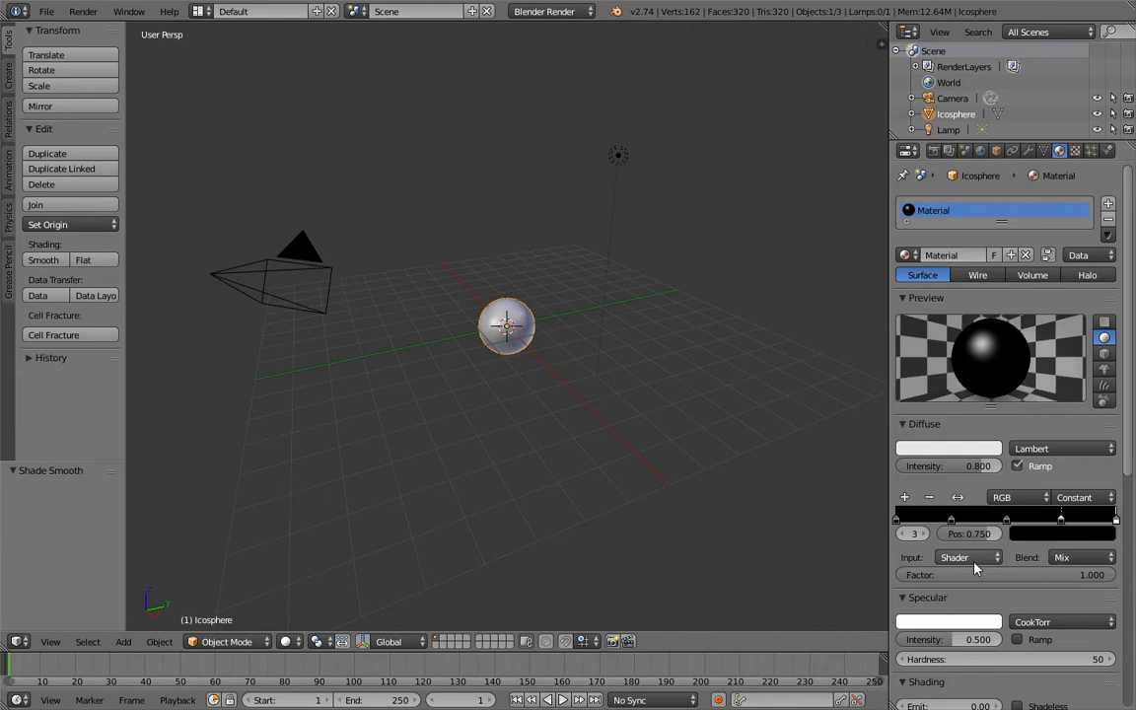
{"action": "left_click", "coordinate": [967, 556]}
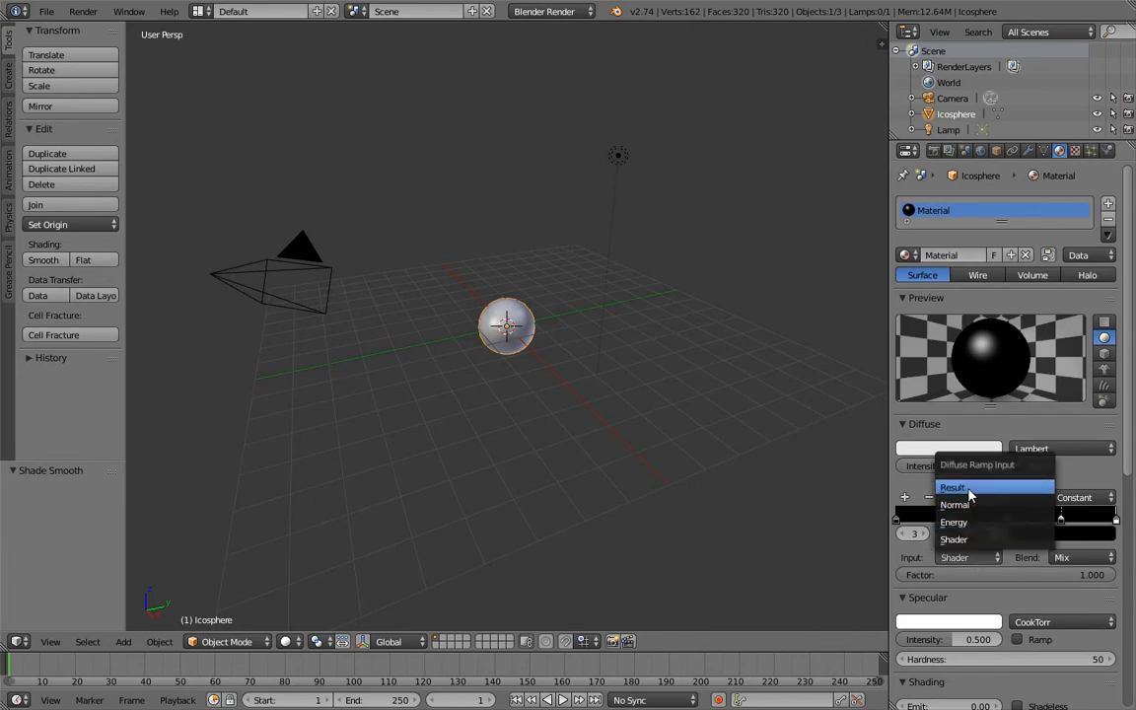
{"action": "left_click", "coordinate": [955, 485]}
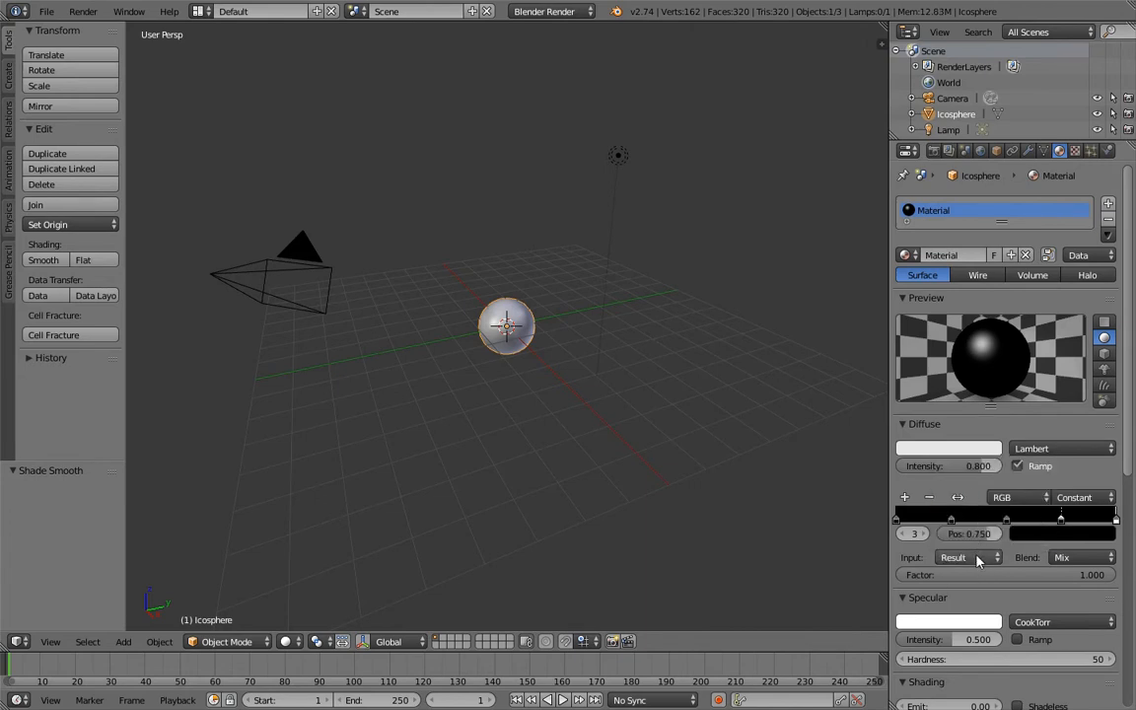
{"action": "mouse_move", "coordinate": [978, 560]}
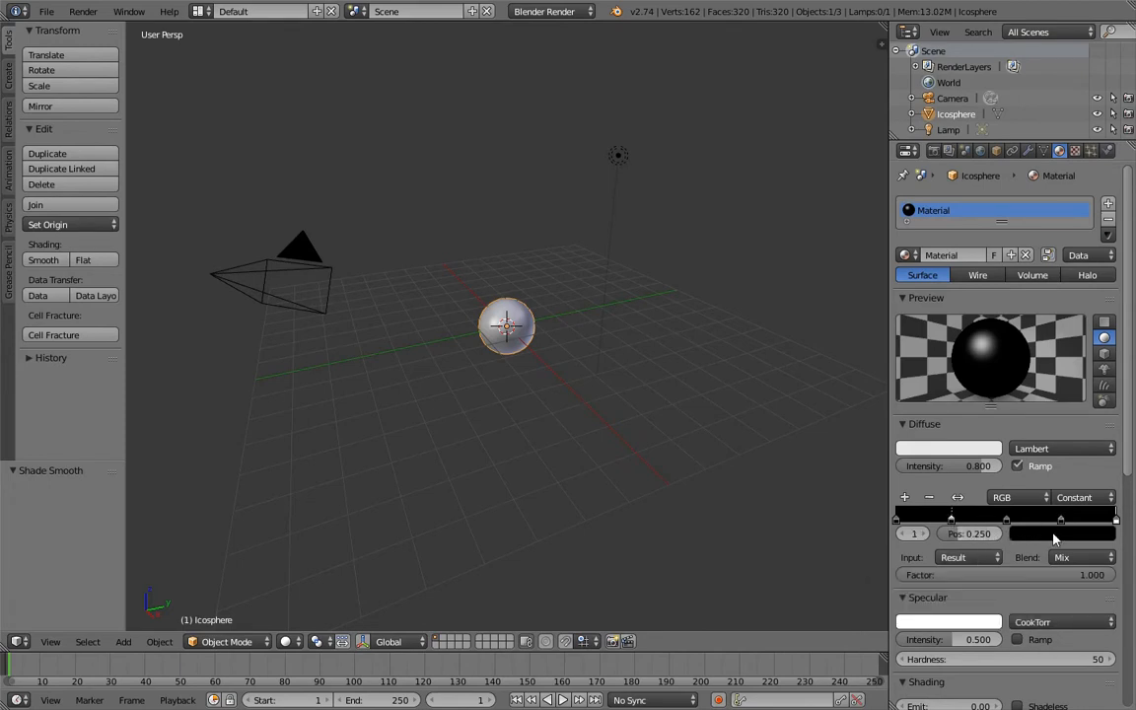
Step: Add two more ramp stops and make the end stop white for black-to-white bands
{"action": "left_click", "coordinate": [1061, 537]}
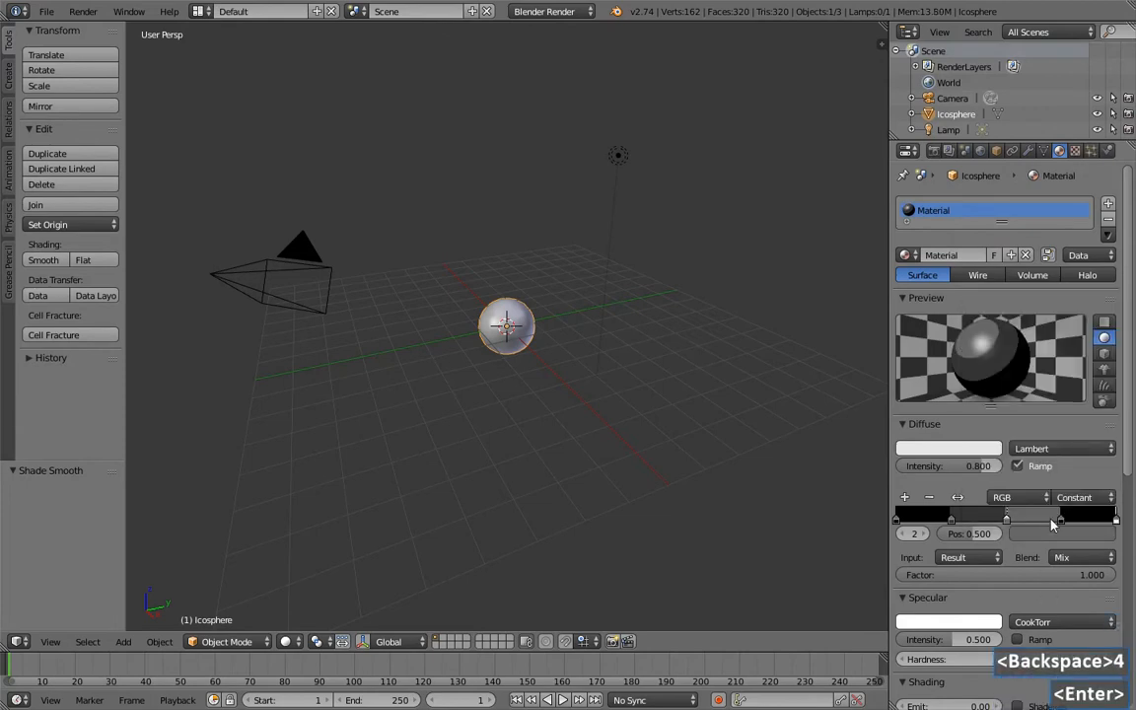
{"action": "left_click", "coordinate": [1088, 521]}
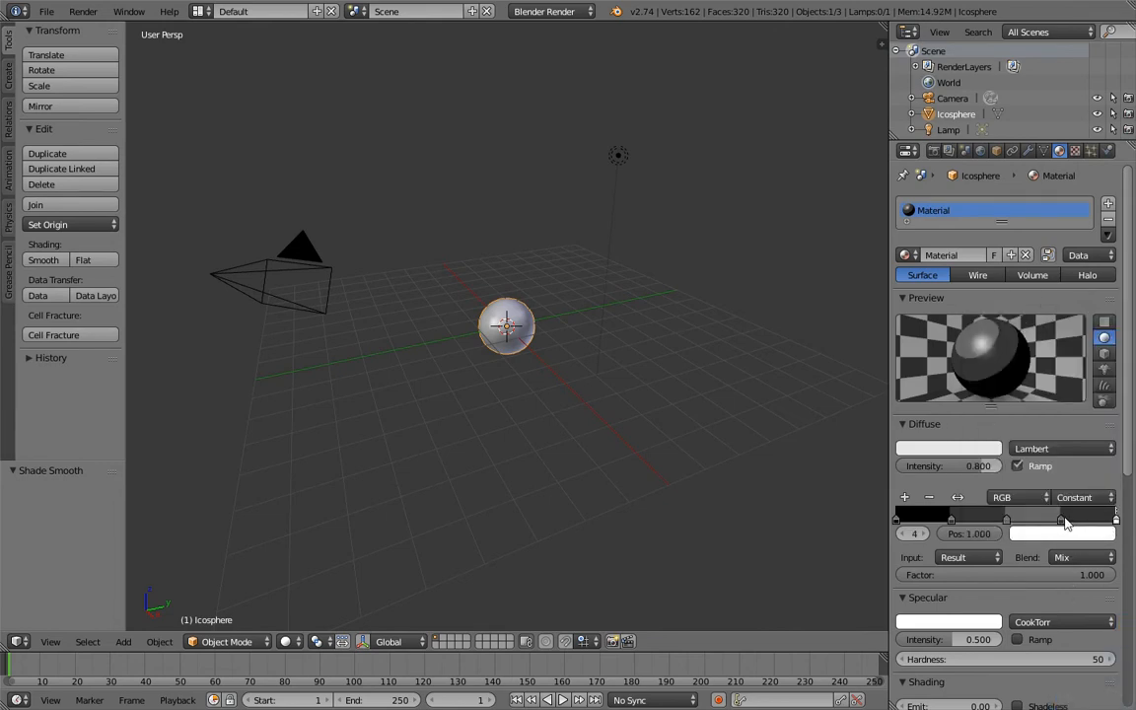
{"action": "left_click", "coordinate": [1062, 532]}
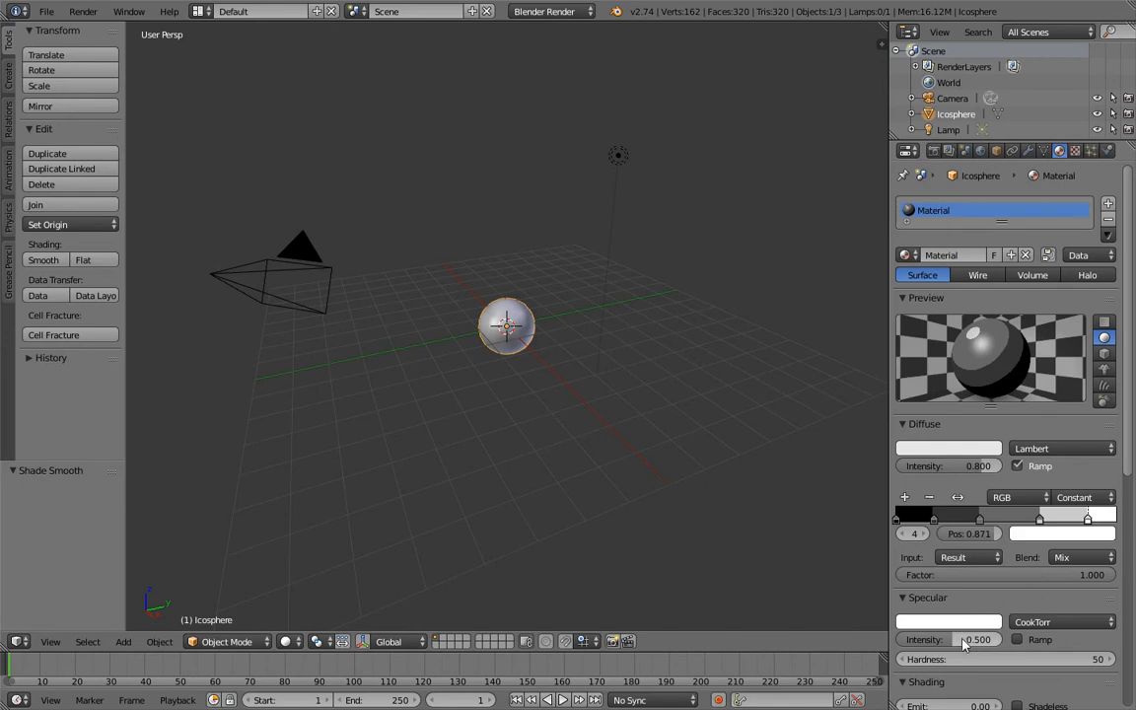
Step: Fold away the Specular and Shadow panels, keeping the diffuse ramp in view
{"action": "left_click", "coordinate": [963, 643]}
{"action": "type", "text": "0"}
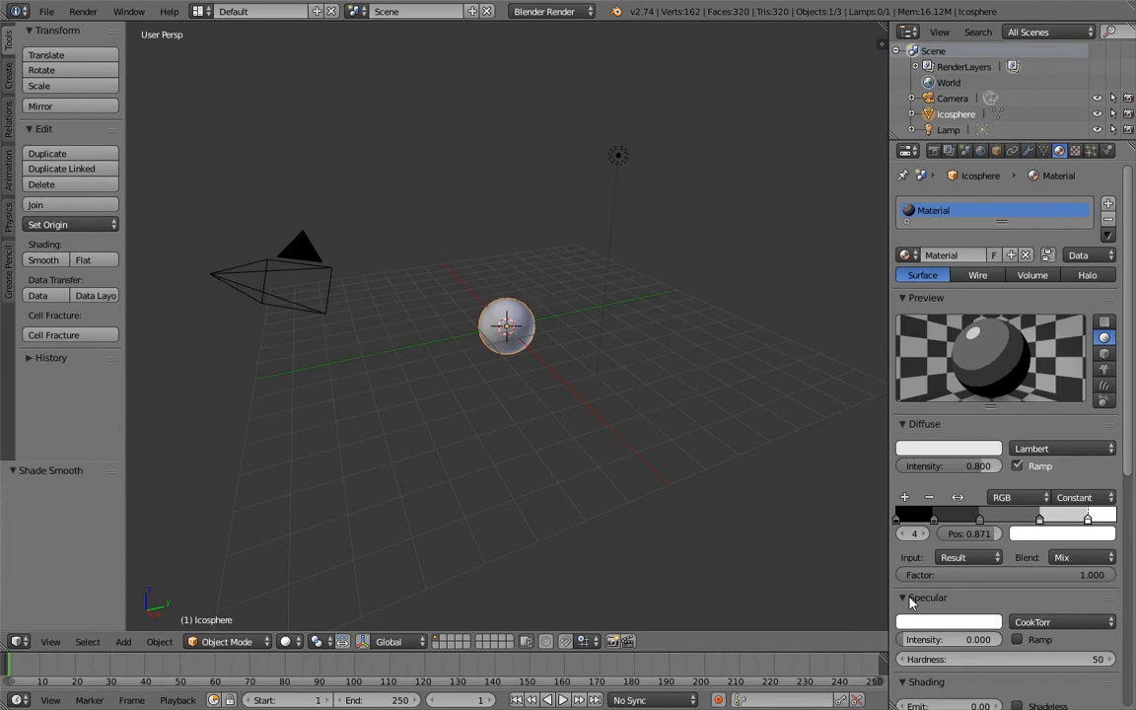
{"action": "left_click", "coordinate": [952, 426]}
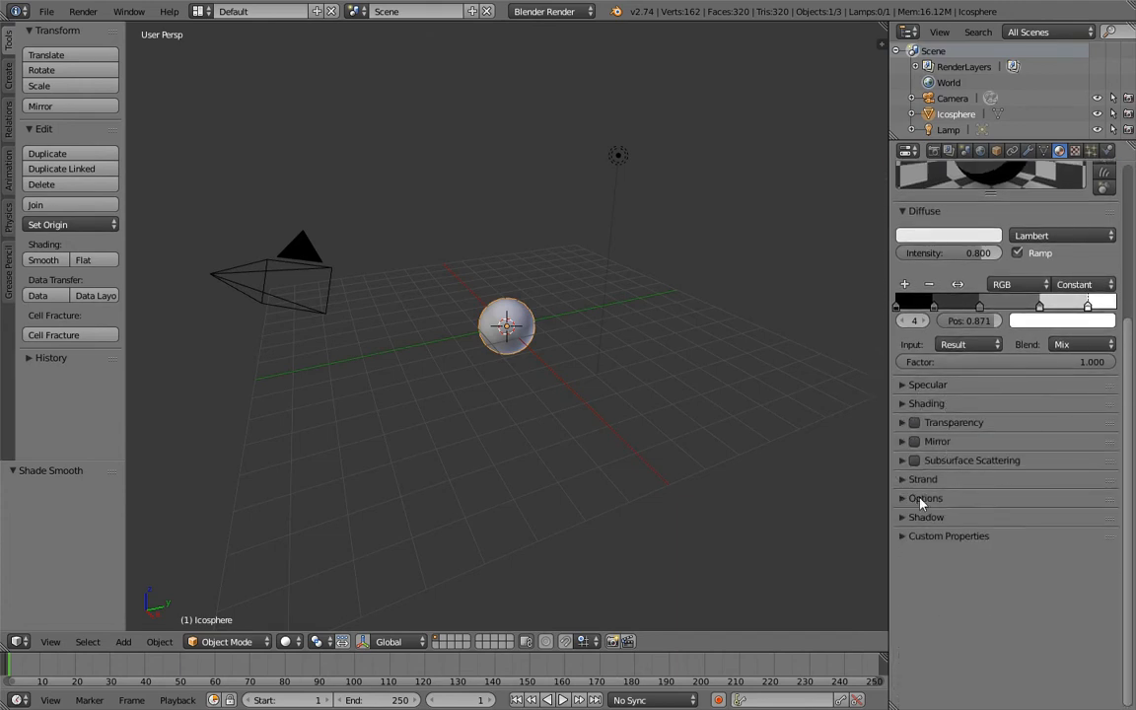
{"action": "left_click", "coordinate": [925, 517]}
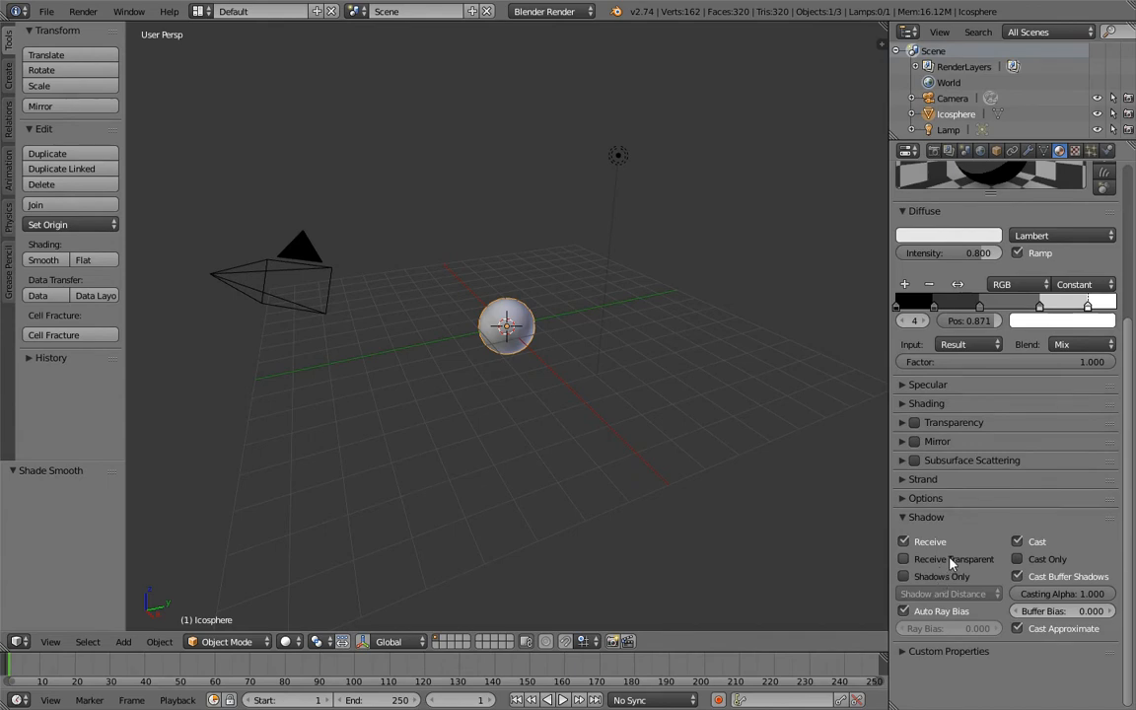
{"action": "left_click", "coordinate": [923, 517]}
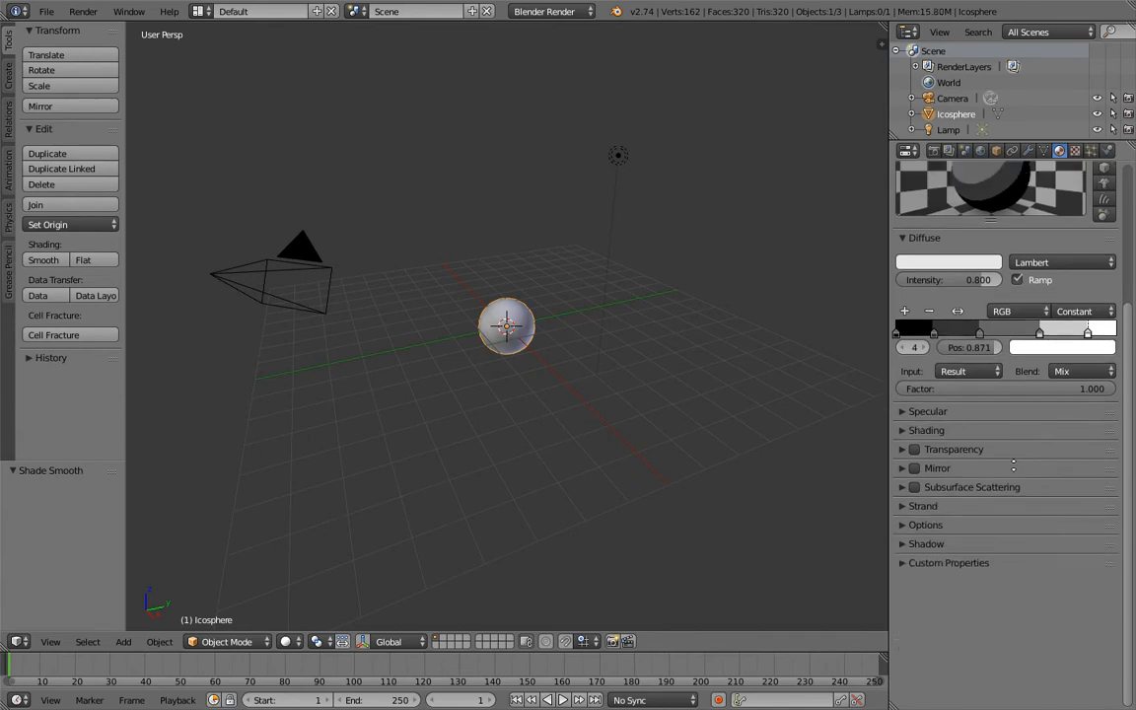
{"action": "left_click", "coordinate": [1058, 150]}
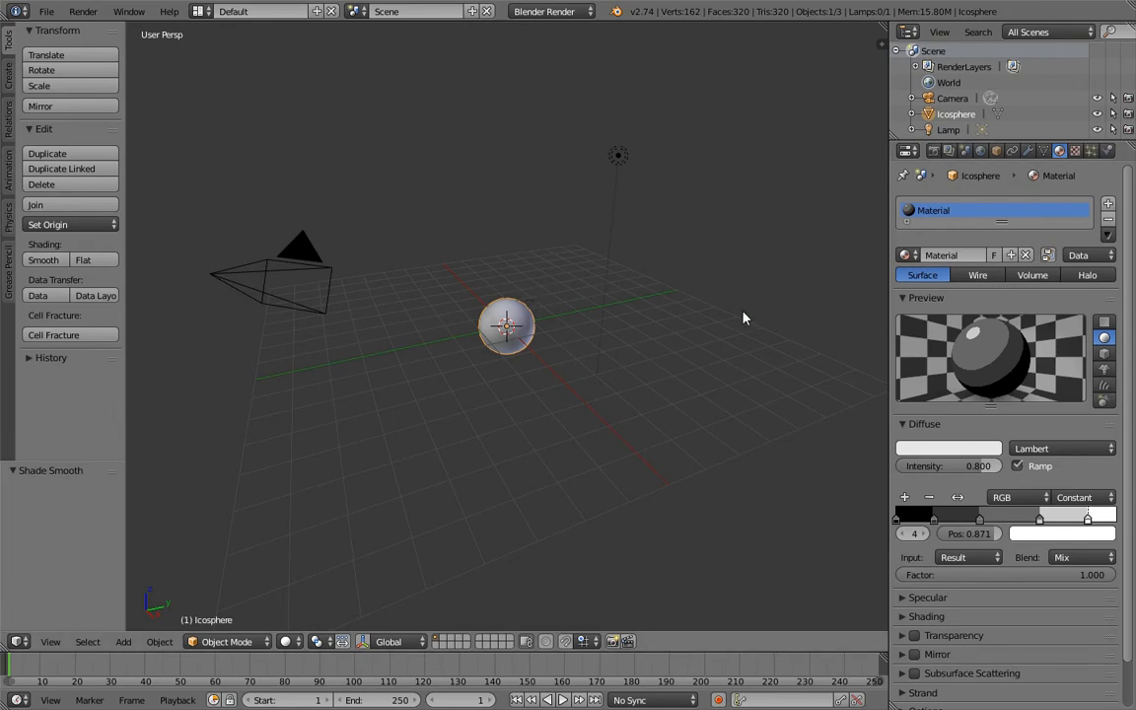
{"action": "mouse_move", "coordinate": [965, 347]}
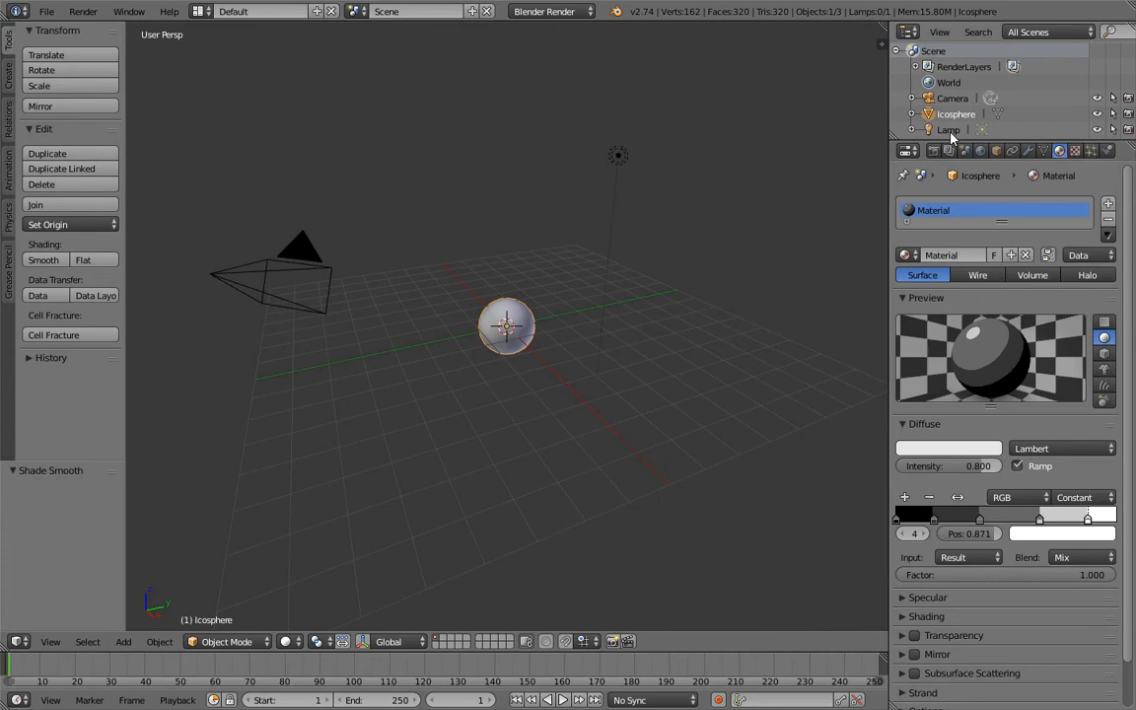
Step: Make the lamp a lower-energy sun and preview the banded sphere in the rendered viewport
{"action": "left_click", "coordinate": [944, 130]}
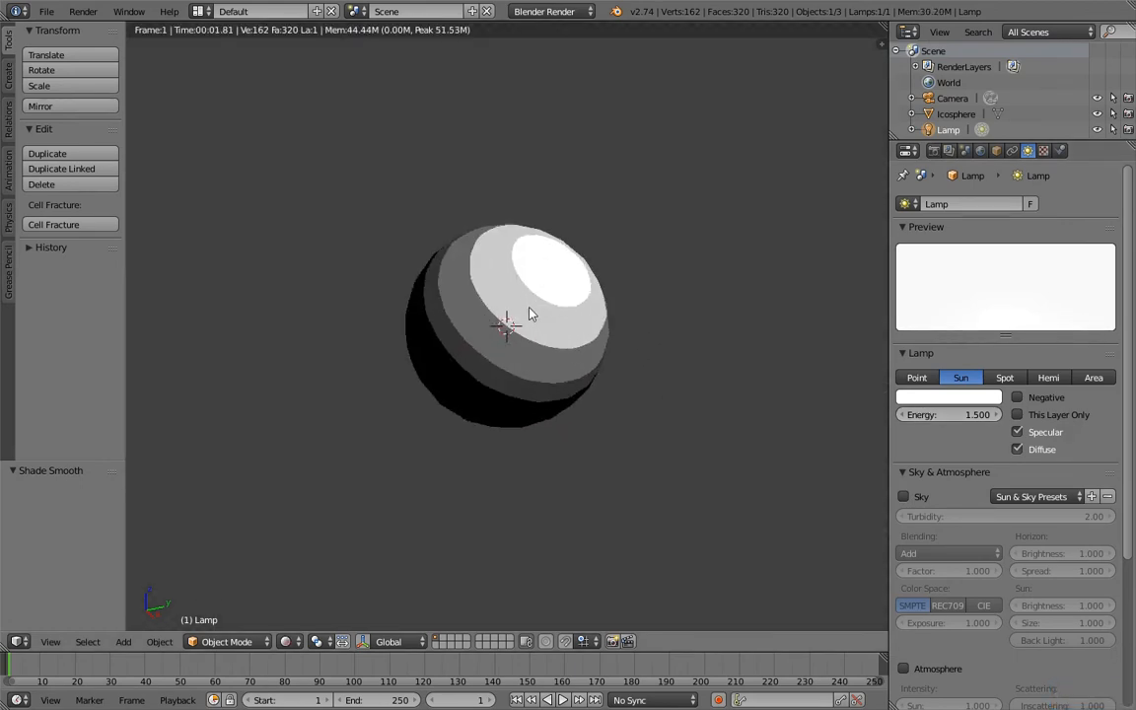
{"action": "mouse_move", "coordinate": [949, 414]}
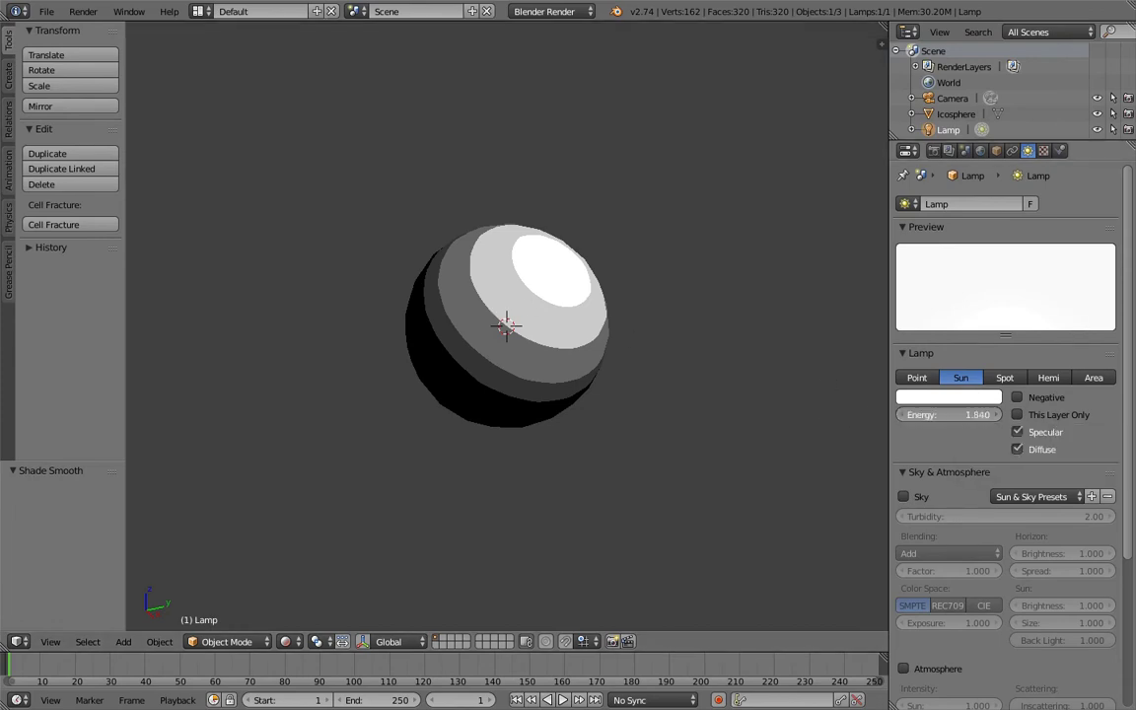
{"action": "left_click_drag", "start_coordinate": [927, 415], "coordinate": [976, 414]}
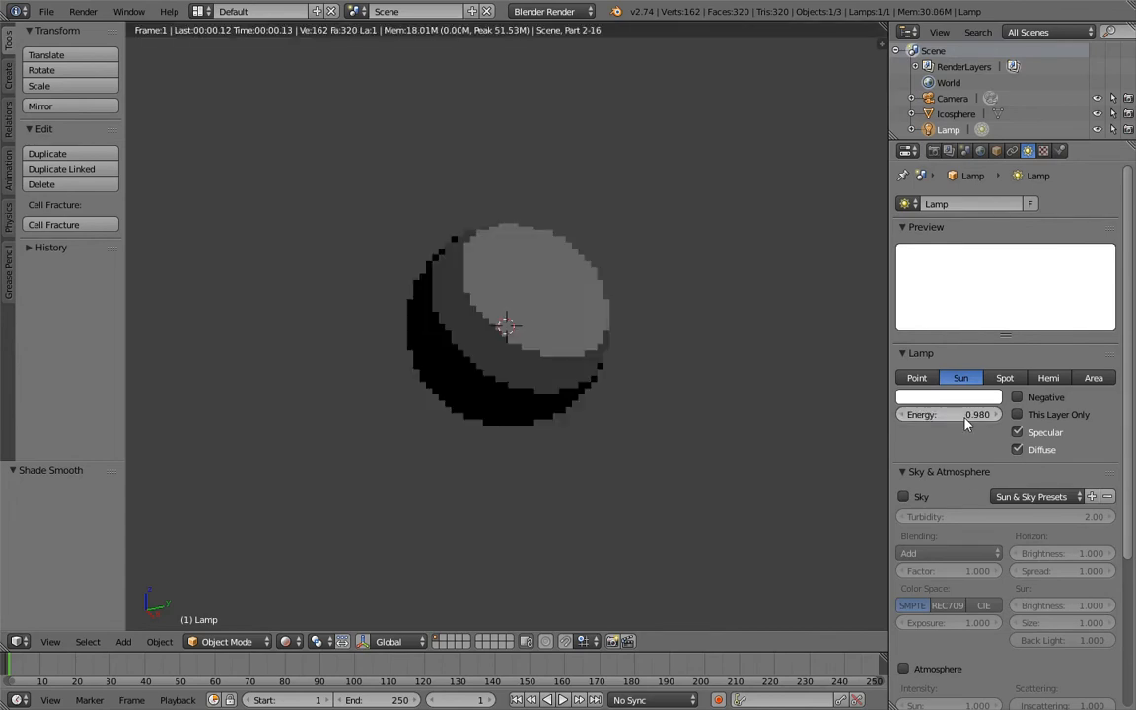
{"action": "left_click", "coordinate": [949, 415]}
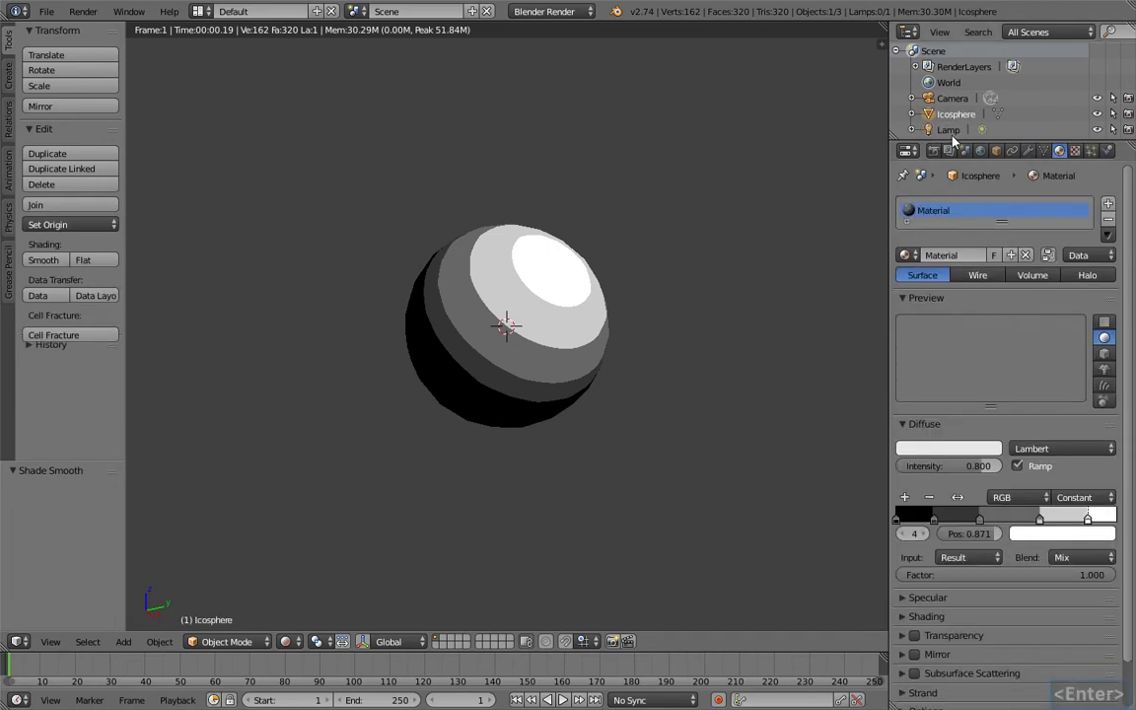
Step: Render at 128 px with a 0.3 px freestyle outline for a pixel-art look
{"action": "key", "text": "F12"}
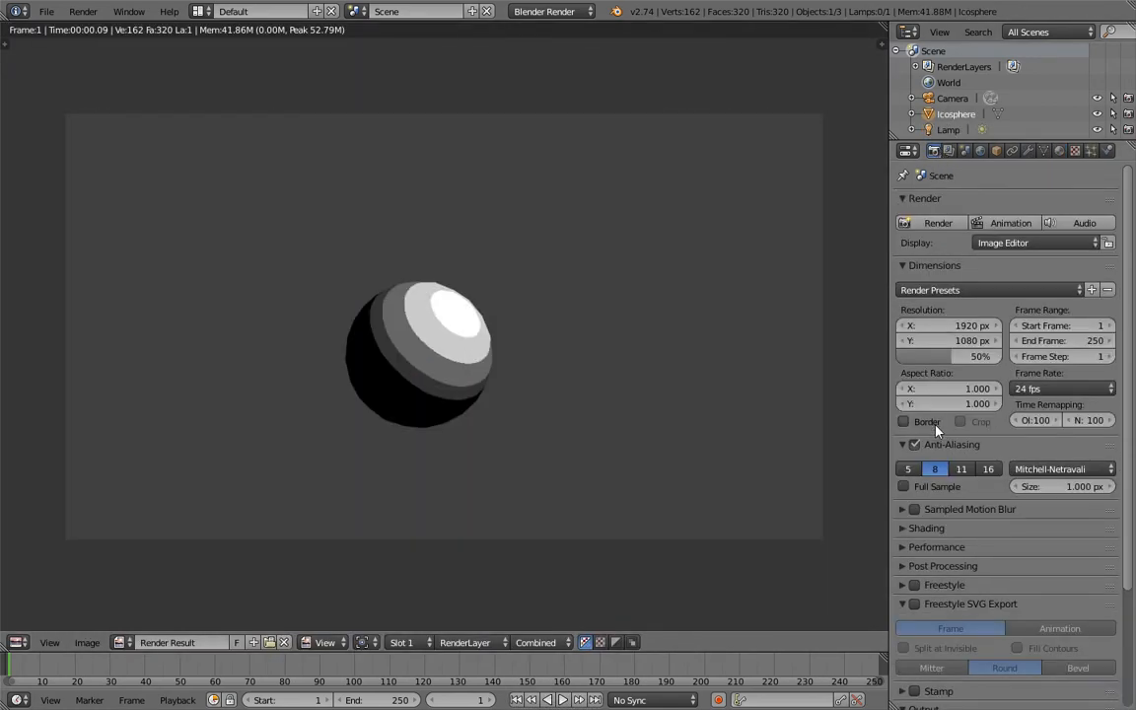
{"action": "left_click", "coordinate": [947, 325]}
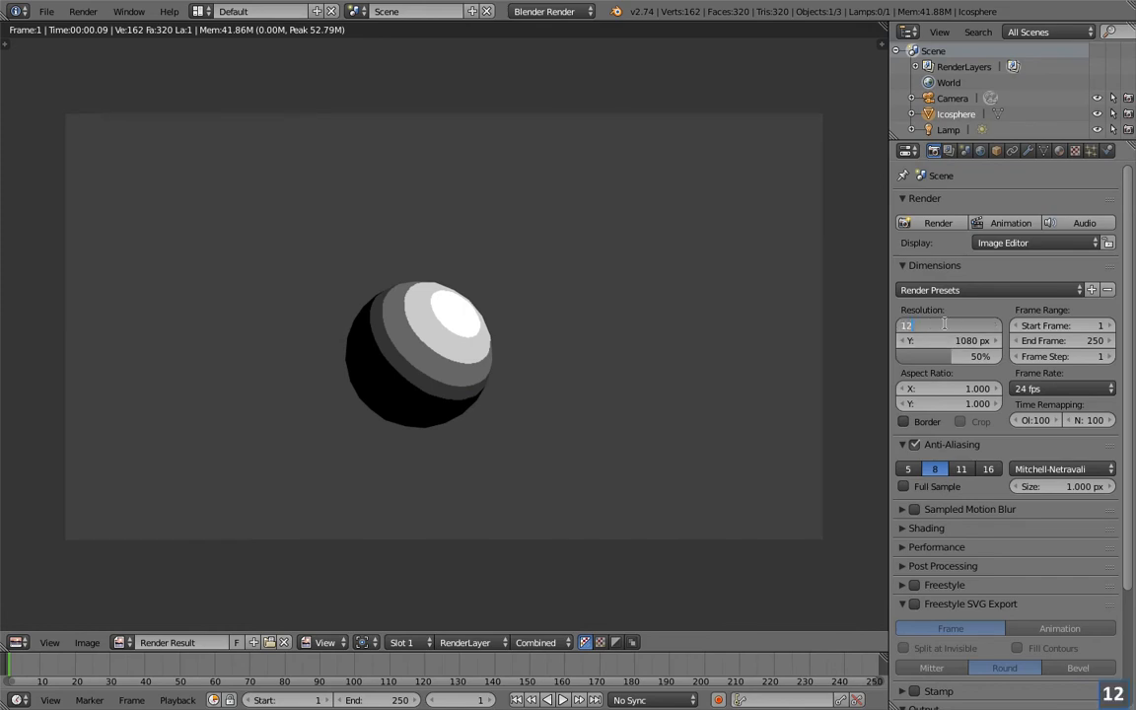
{"action": "type", "text": "128"}
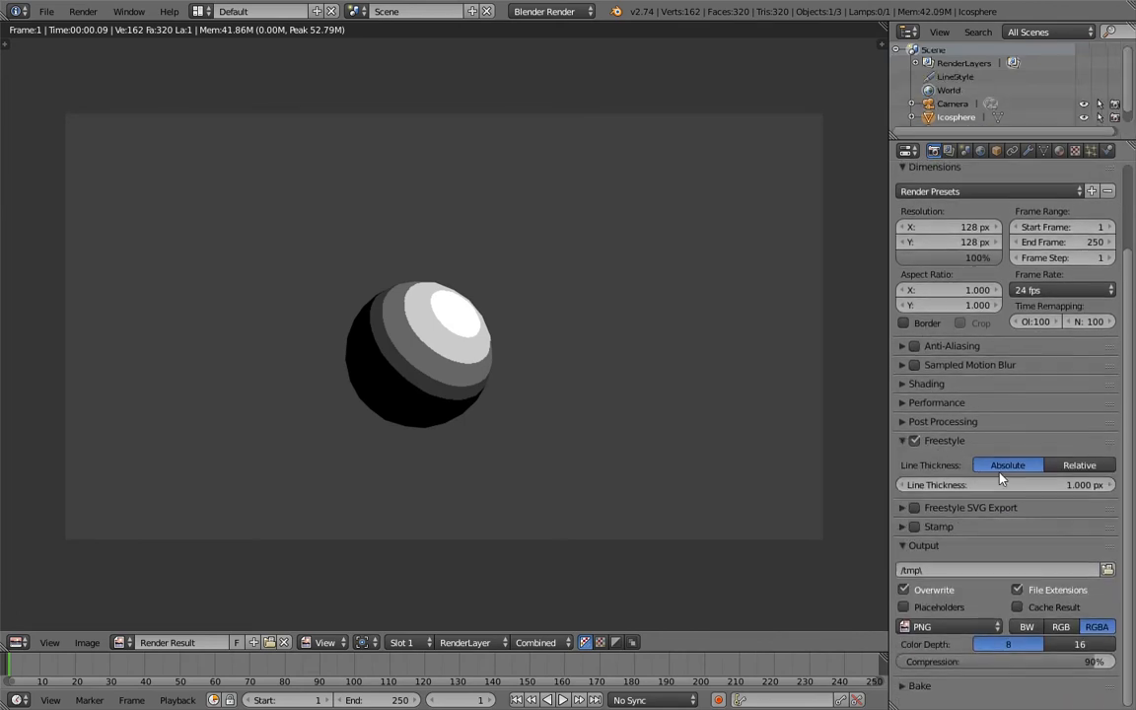
{"action": "left_click", "coordinate": [1006, 488]}
{"action": "type", "text": "0.300"}
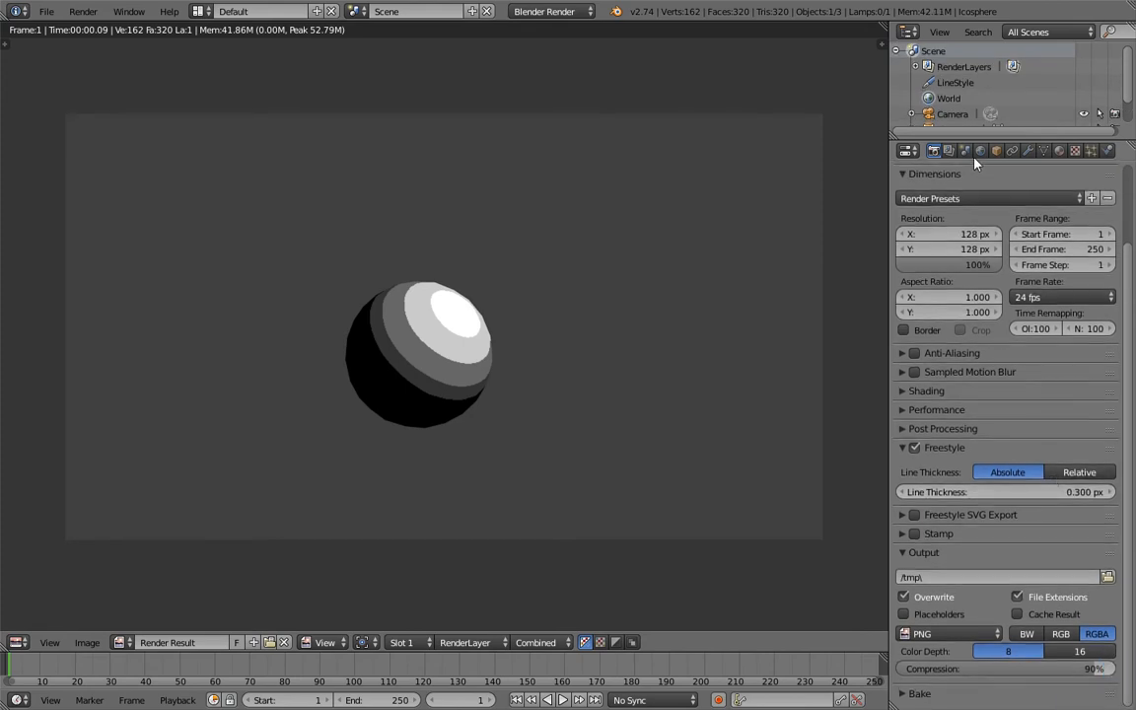
{"action": "key", "text": "F12"}
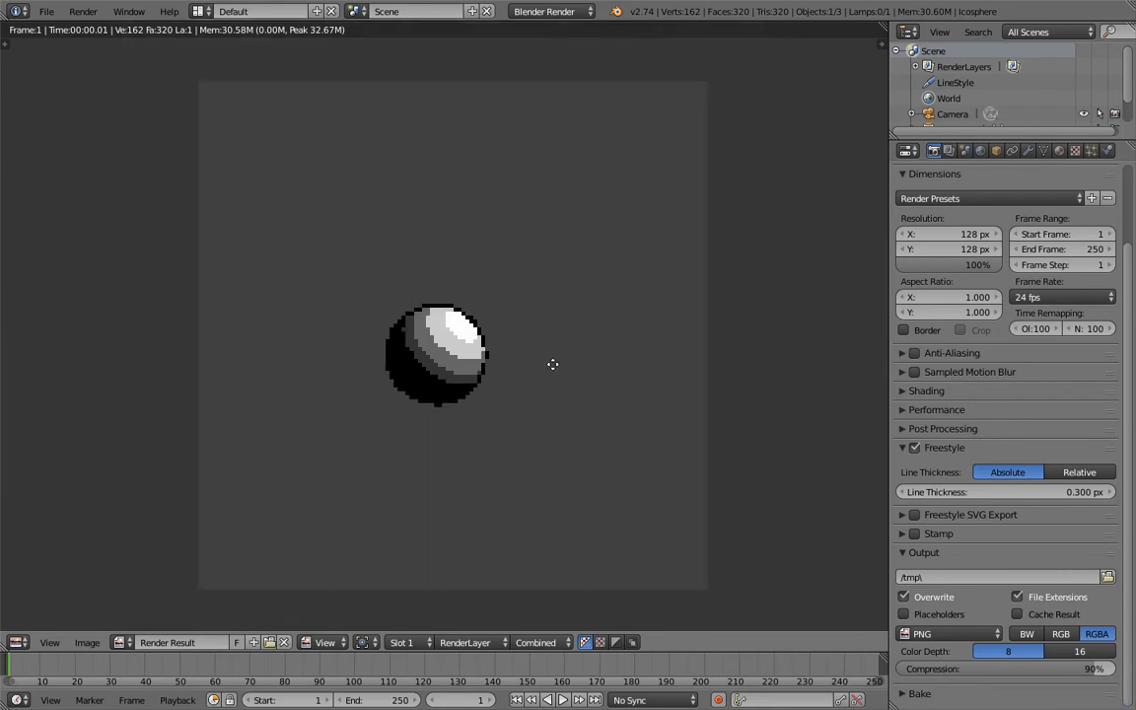
Step: Recolour the diffuse ramp's grey stops to orange and dark brown
{"action": "left_click", "coordinate": [1043, 150]}
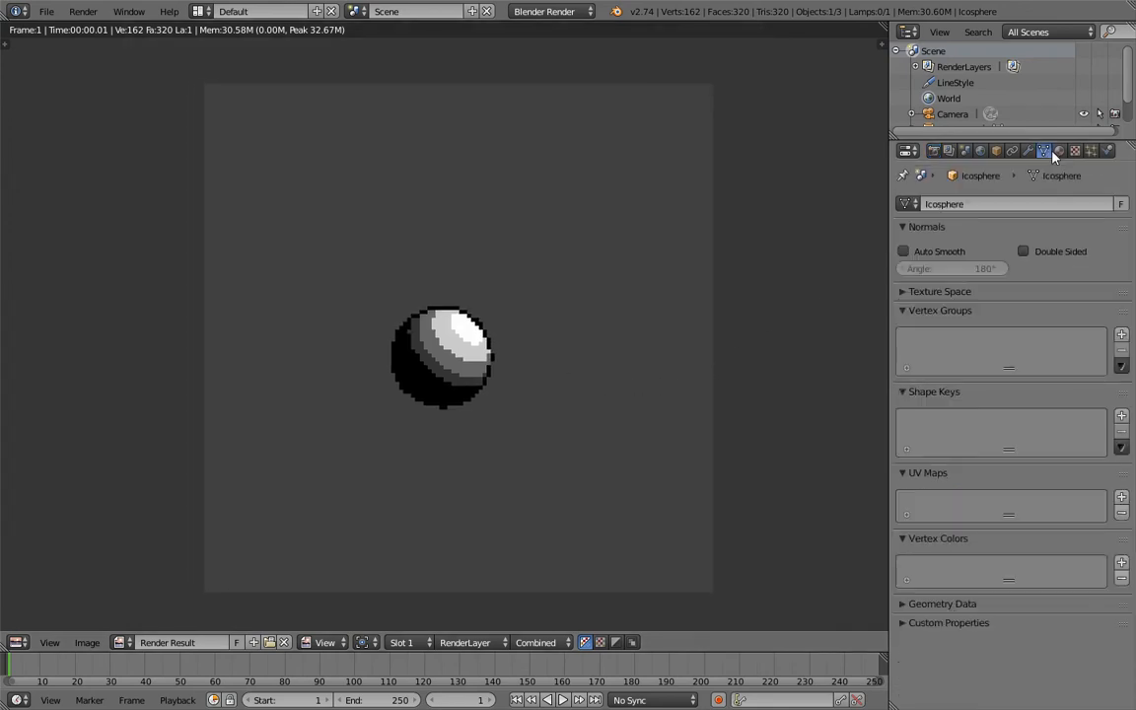
{"action": "left_click", "coordinate": [1060, 150]}
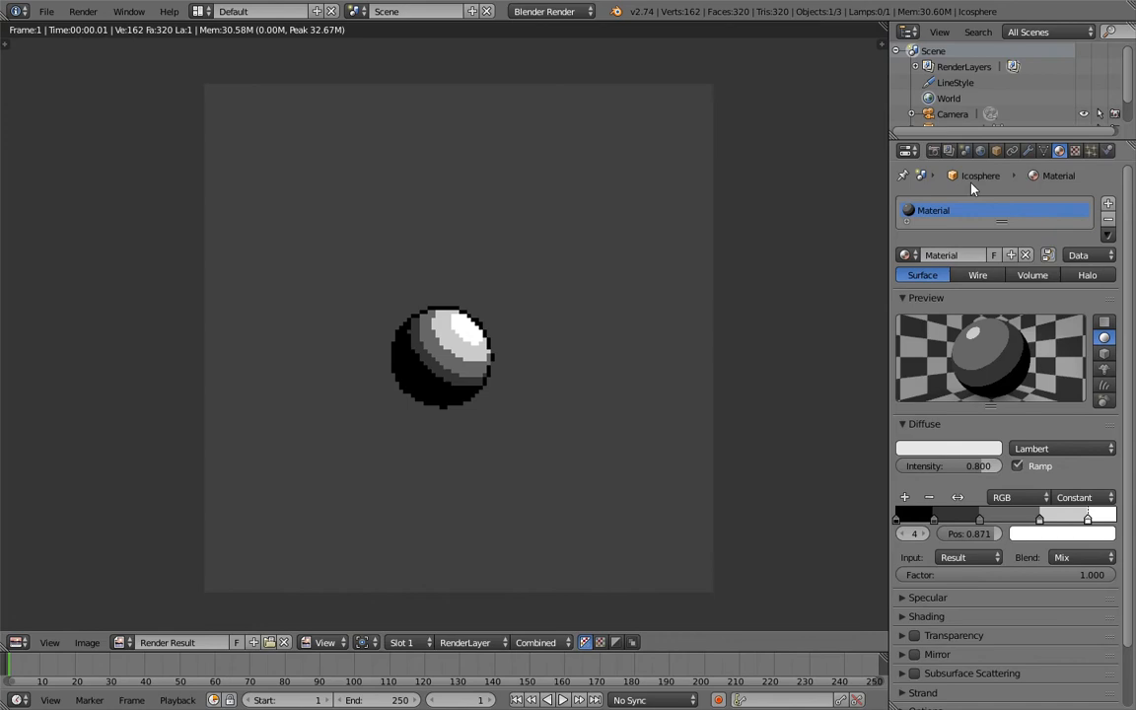
{"action": "mouse_move", "coordinate": [975, 181]}
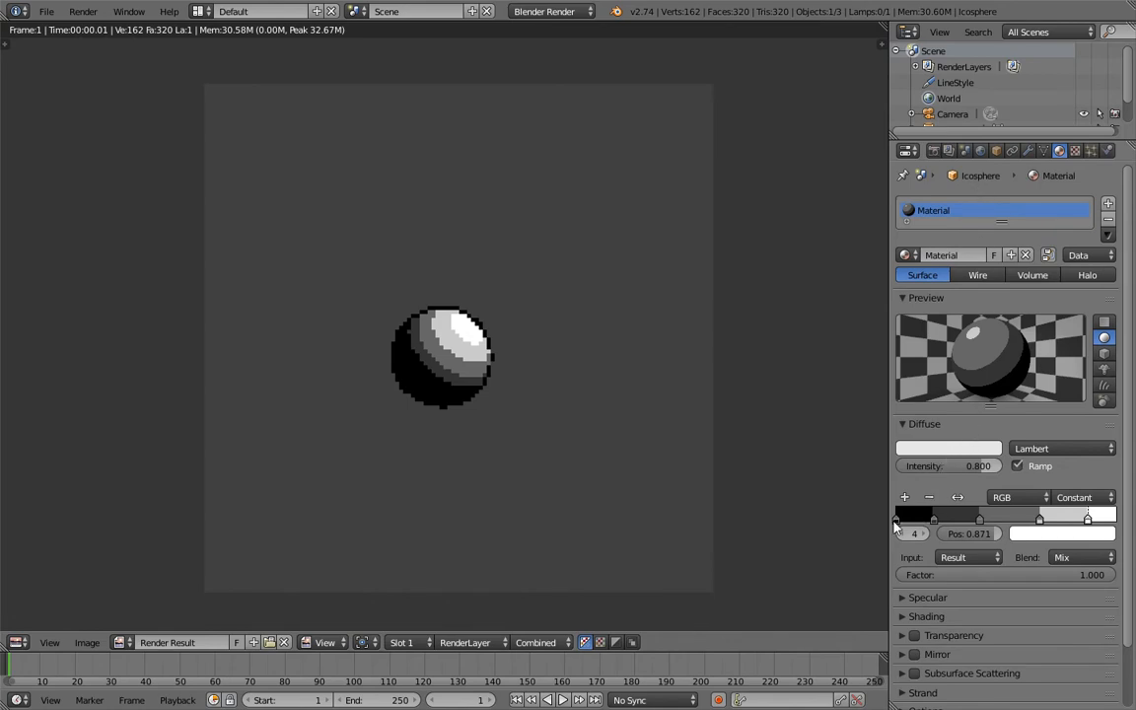
{"action": "left_click", "coordinate": [900, 532]}
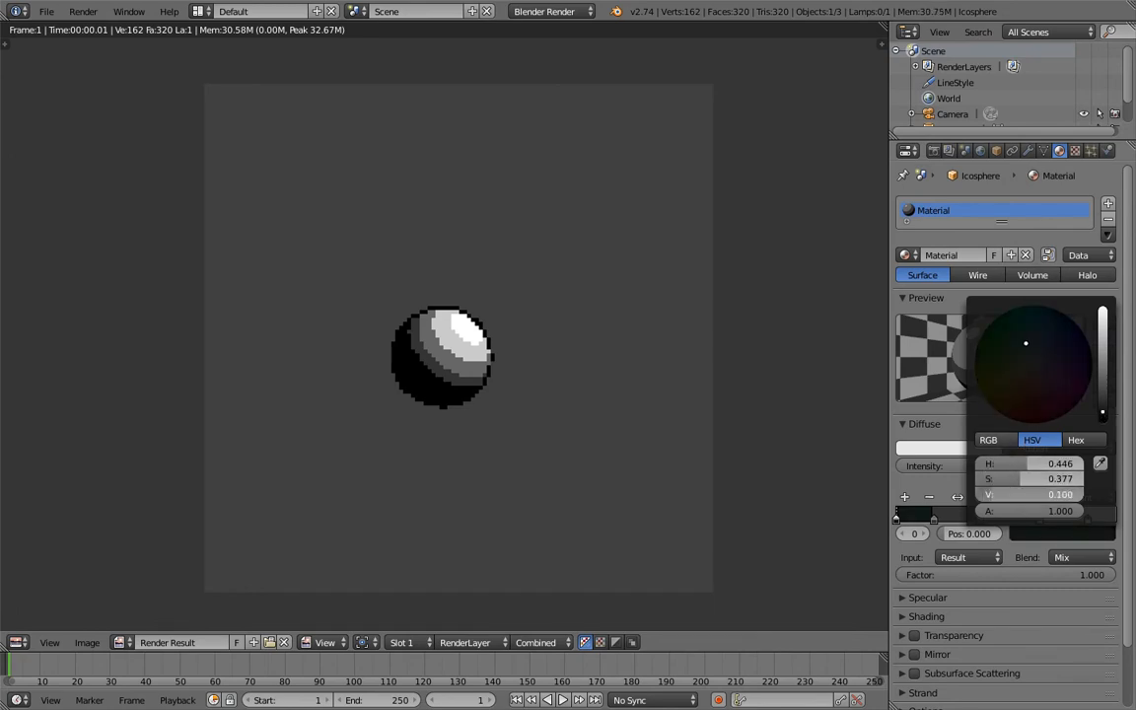
{"action": "left_click", "coordinate": [1003, 415]}
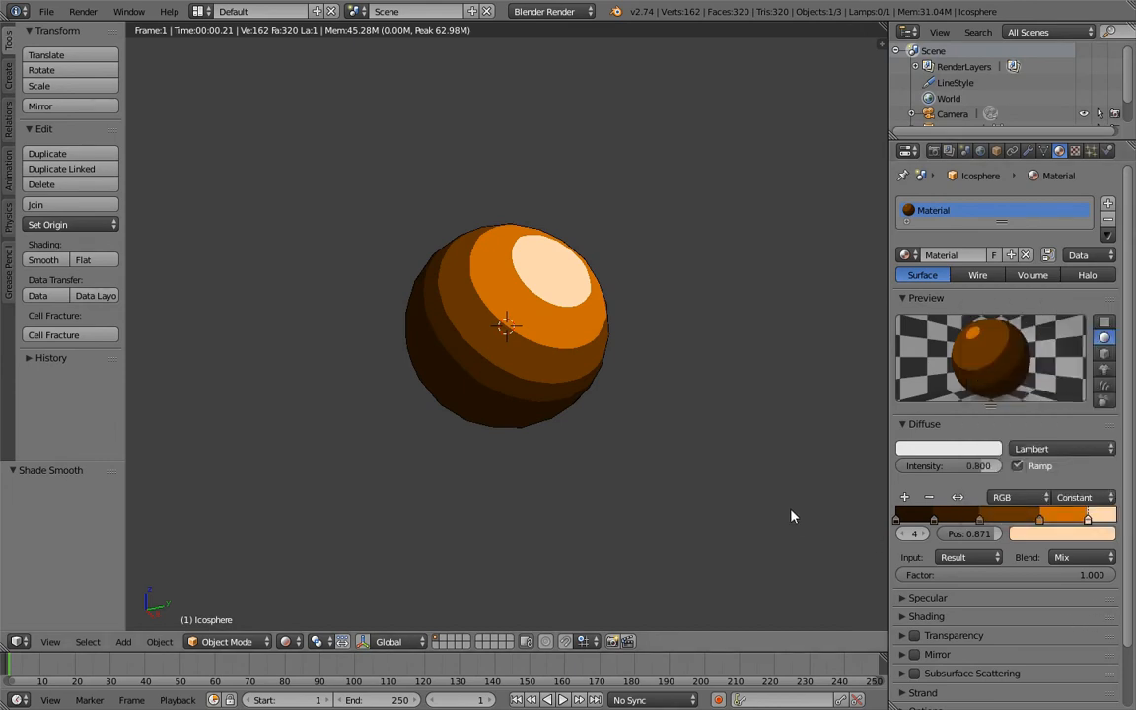
{"action": "mouse_move", "coordinate": [829, 475]}
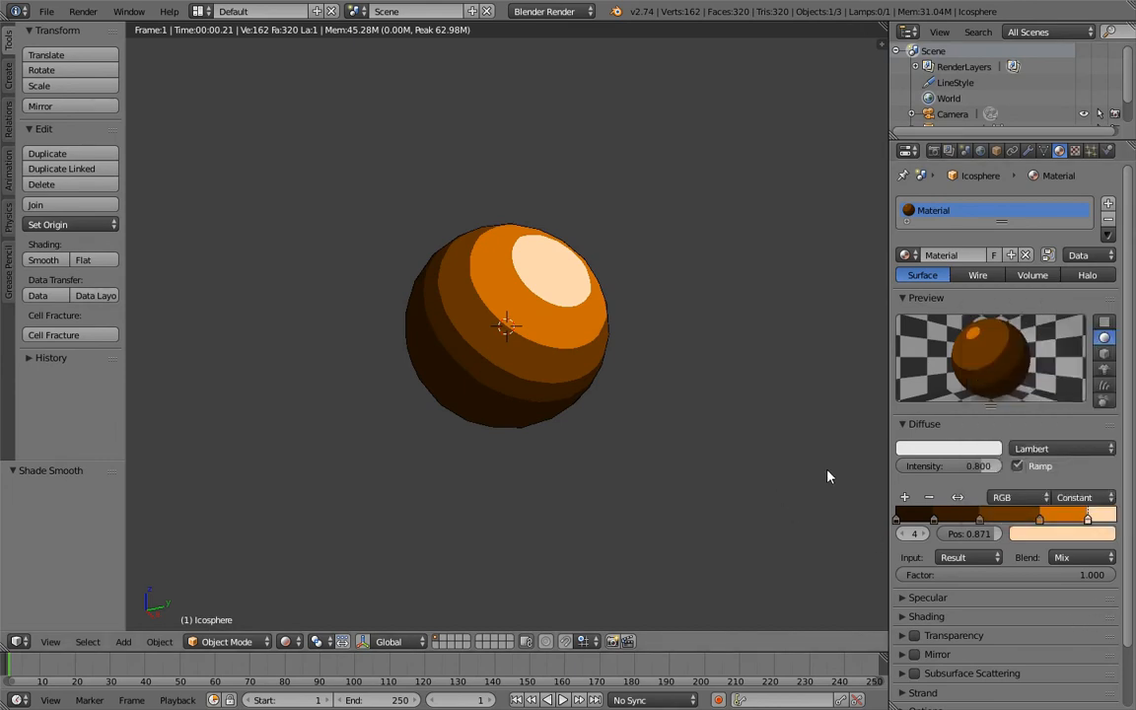
Step: Render the orange banded sphere and reveal the material's Freestyle Line settings
{"action": "key", "text": "F12"}
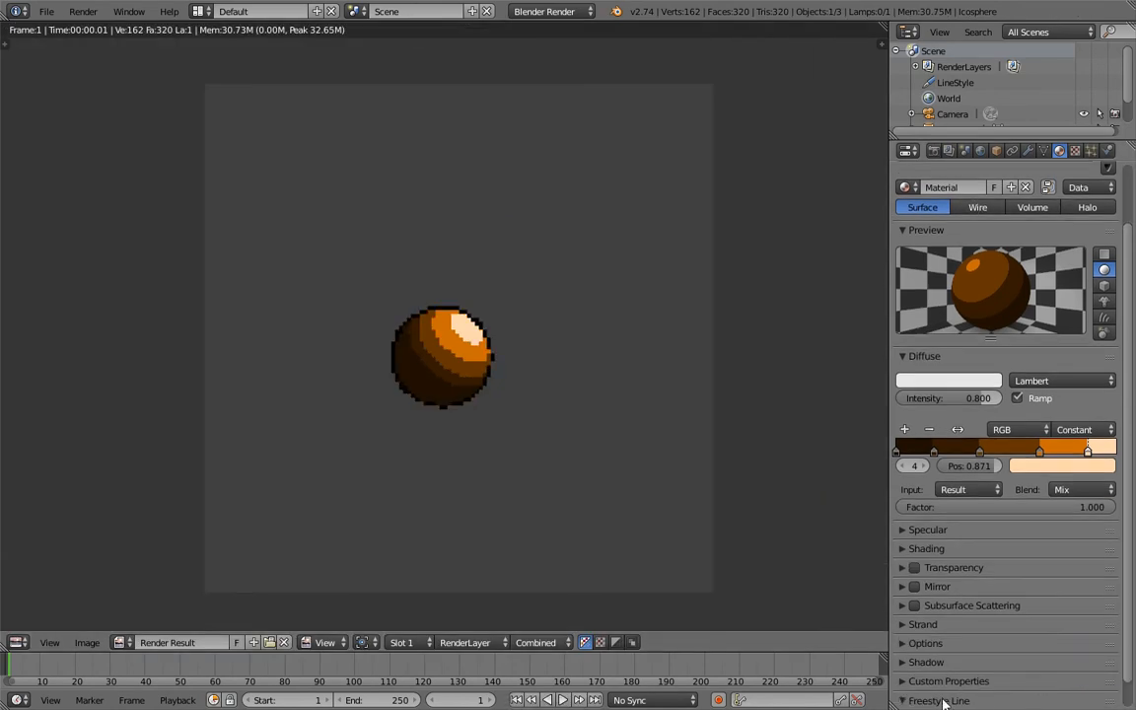
{"action": "left_click", "coordinate": [1079, 463]}
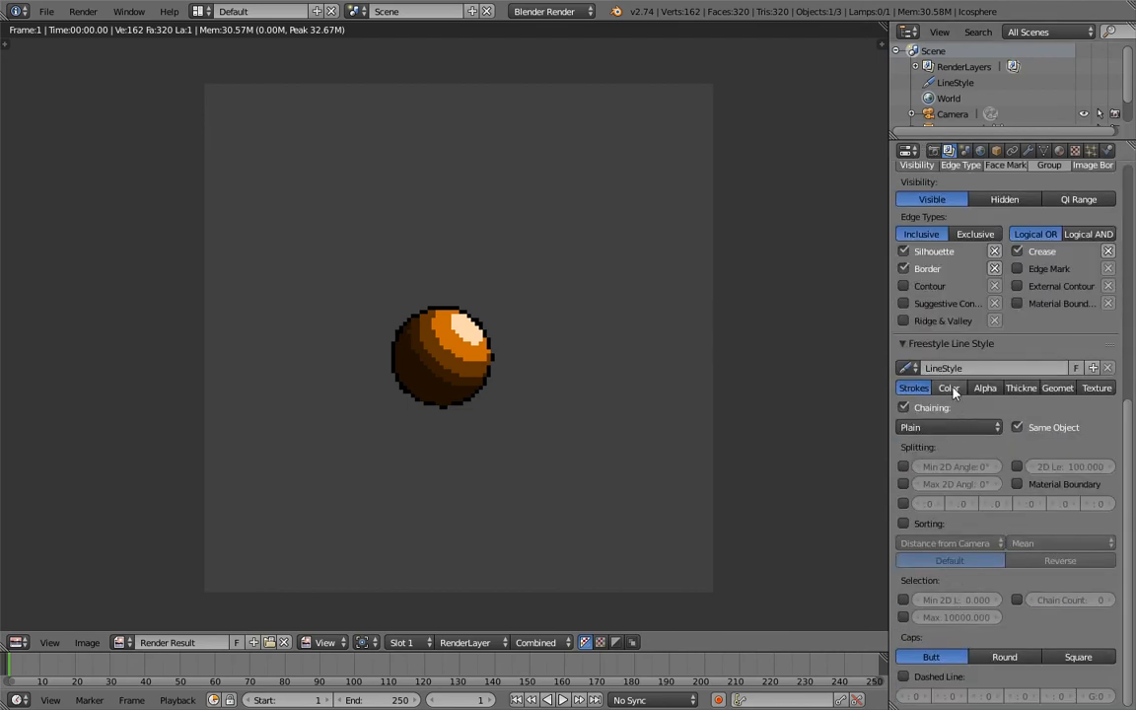
Step: Add a Material line-colour modifier to the Freestyle line style at full influence
{"action": "left_click", "coordinate": [949, 386]}
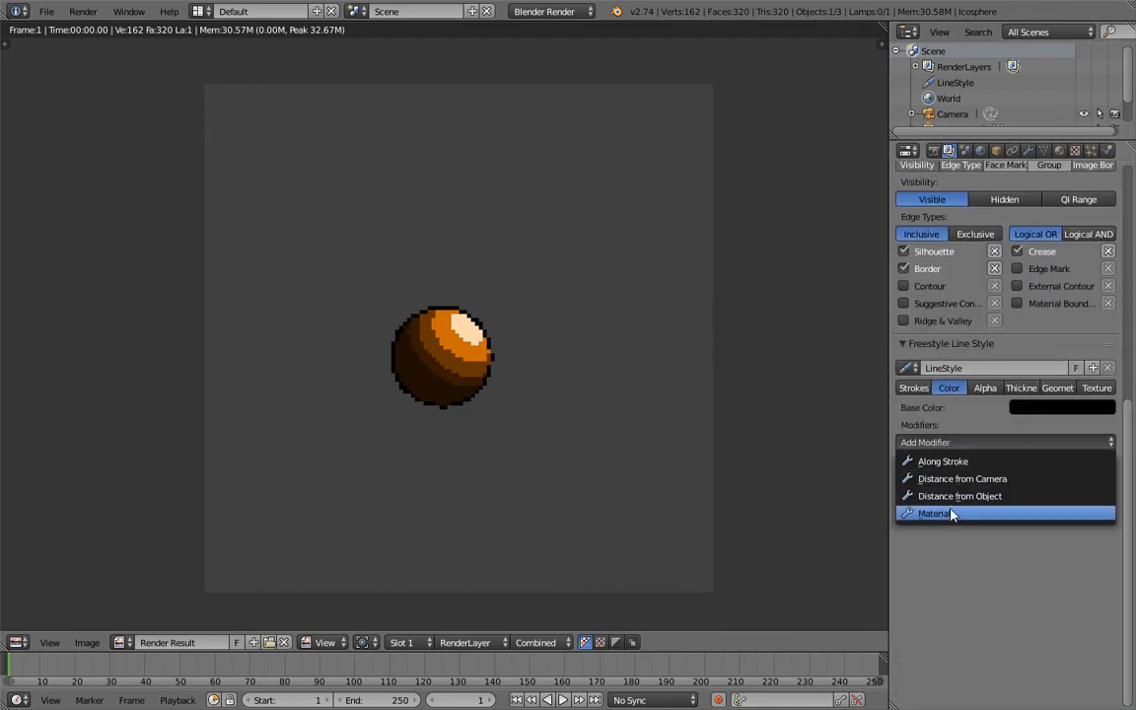
{"action": "left_click", "coordinate": [939, 513]}
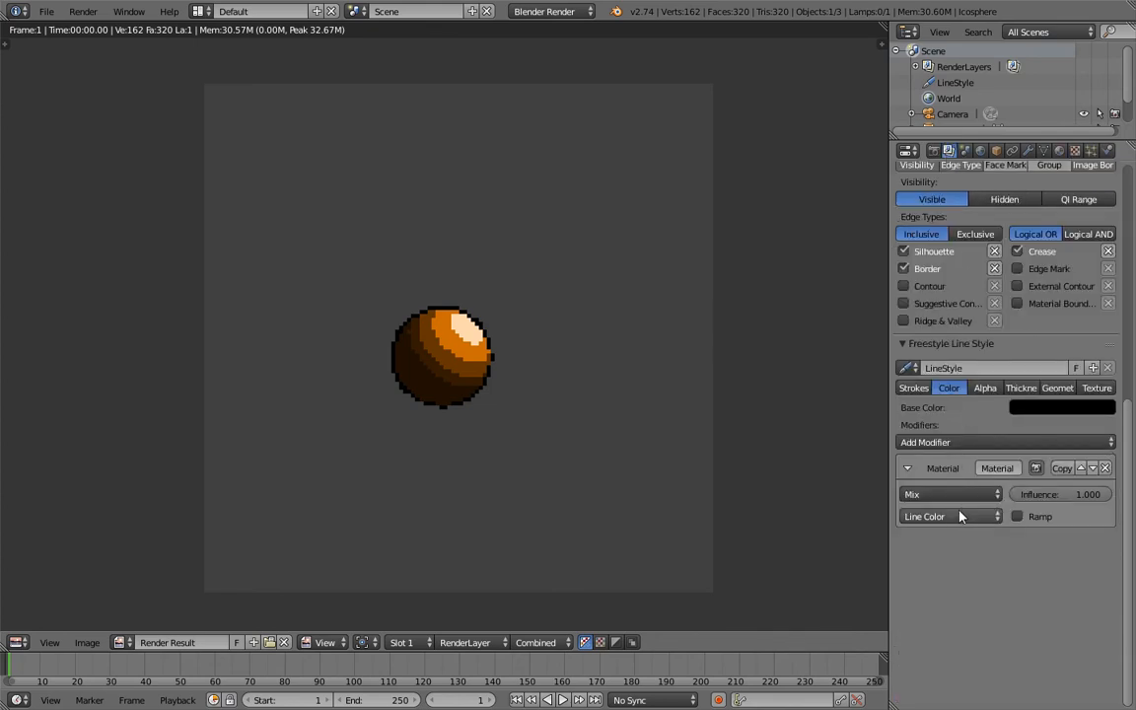
{"action": "mouse_move", "coordinate": [963, 517]}
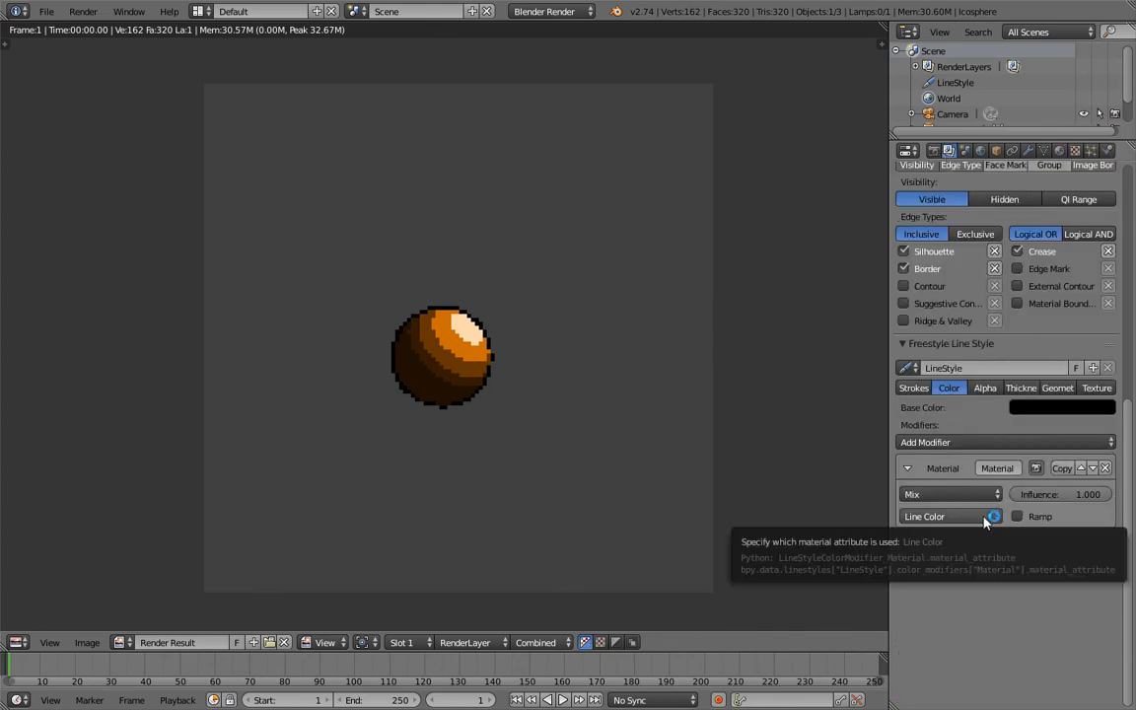
{"action": "mouse_move", "coordinate": [734, 509]}
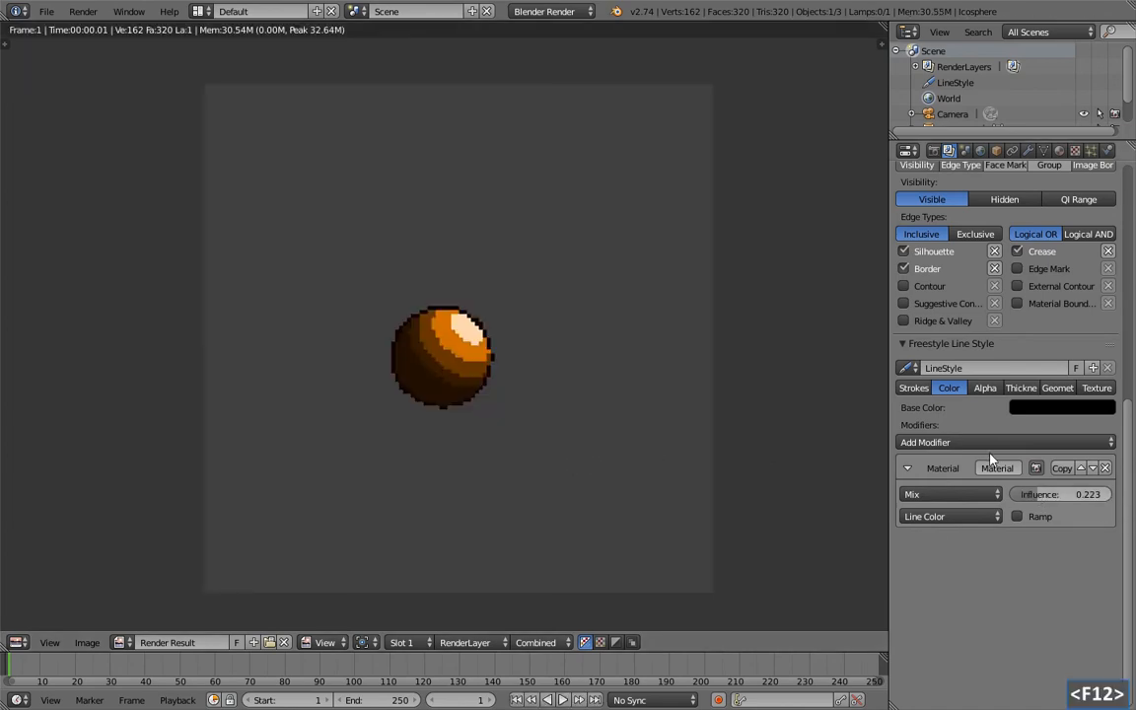
{"action": "left_click_drag", "start_coordinate": [1062, 493], "coordinate": [1113, 493]}
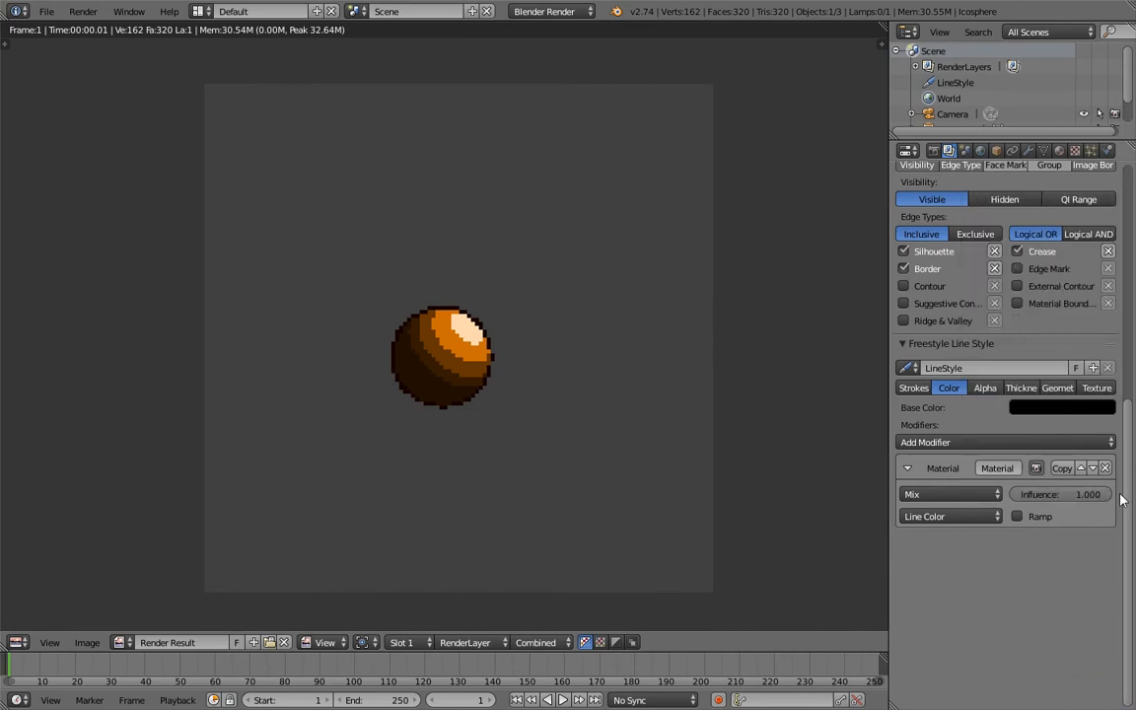
{"action": "mouse_move", "coordinate": [943, 215]}
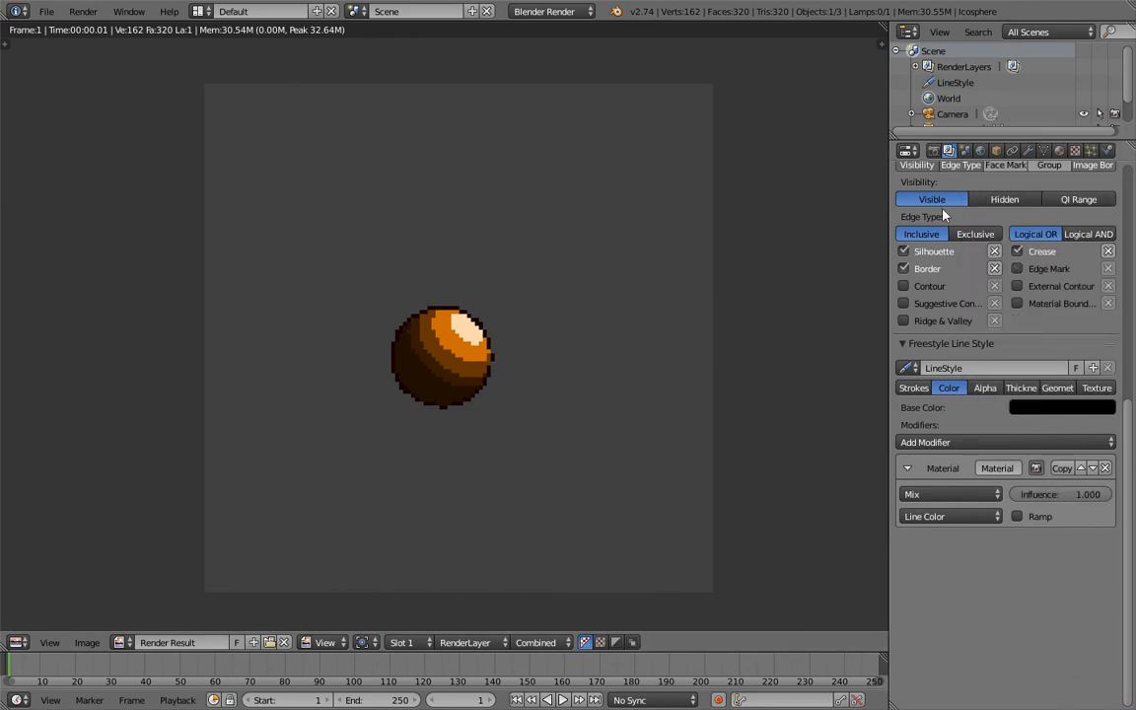
Step: Verify the material's line colour, then set line thickness position to Relative
{"action": "left_click", "coordinate": [1060, 150]}
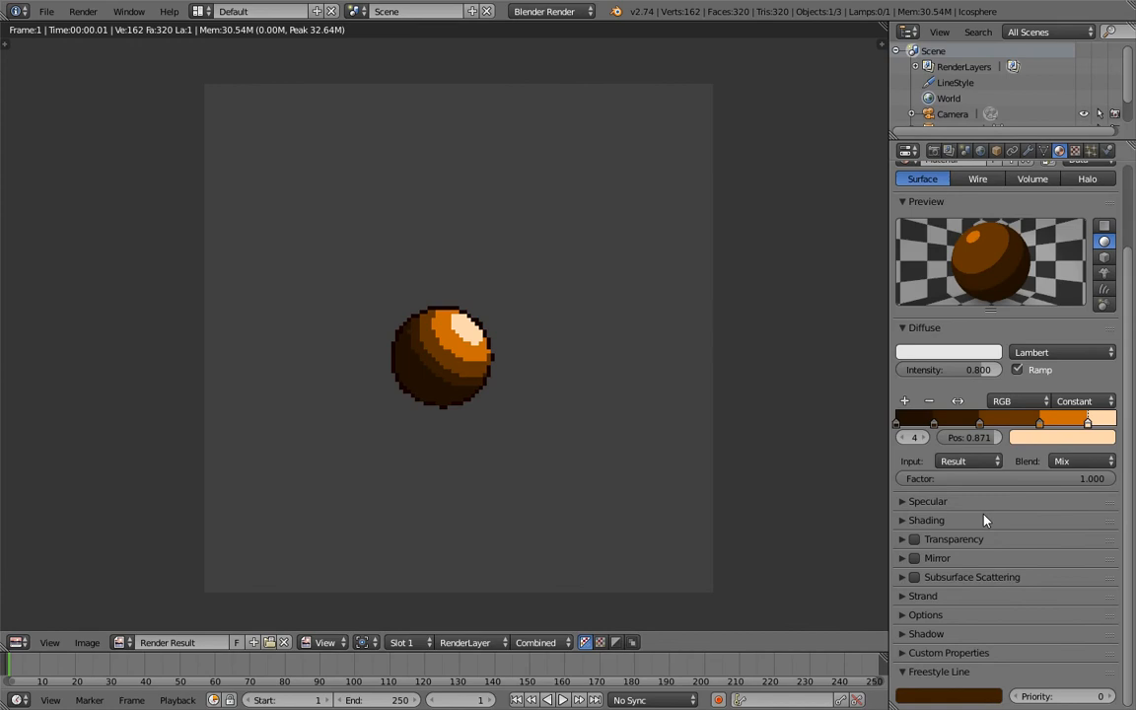
{"action": "mouse_move", "coordinate": [939, 370]}
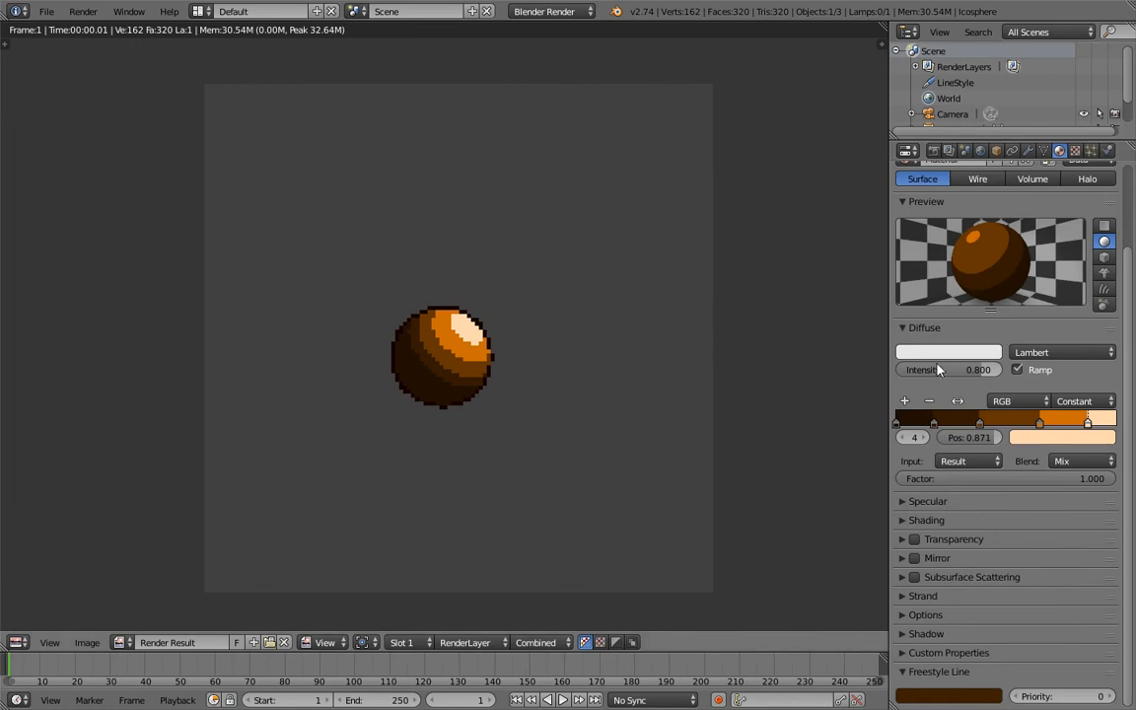
{"action": "left_click", "coordinate": [1057, 150]}
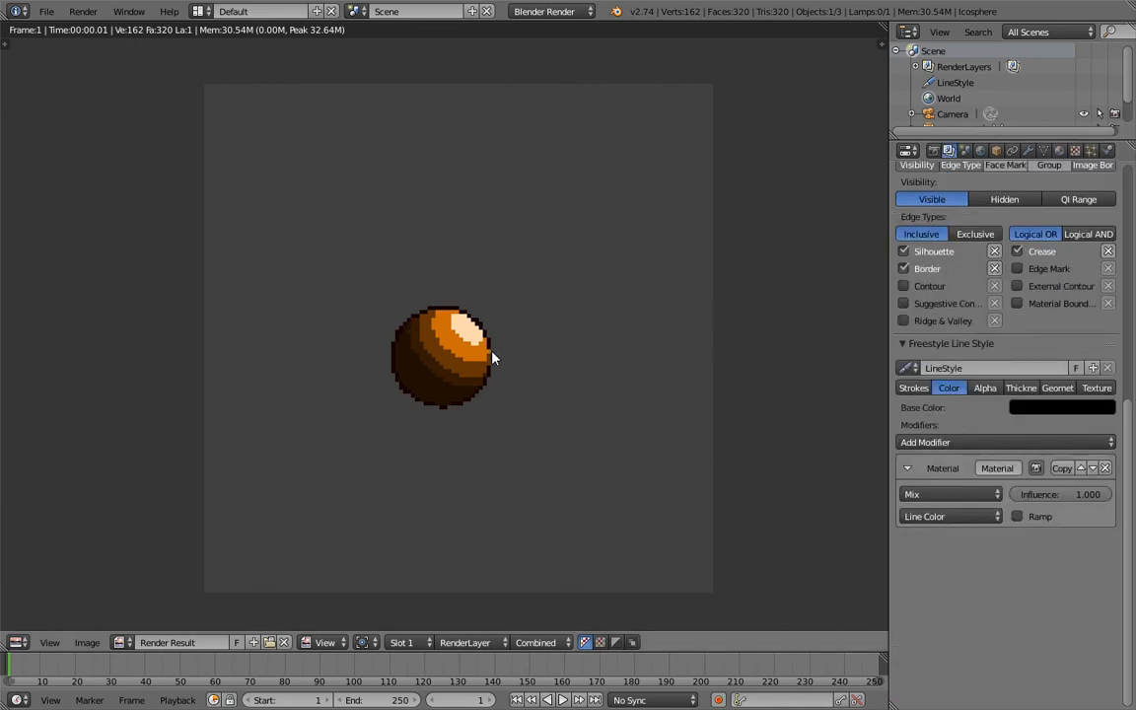
{"action": "left_click", "coordinate": [1022, 386]}
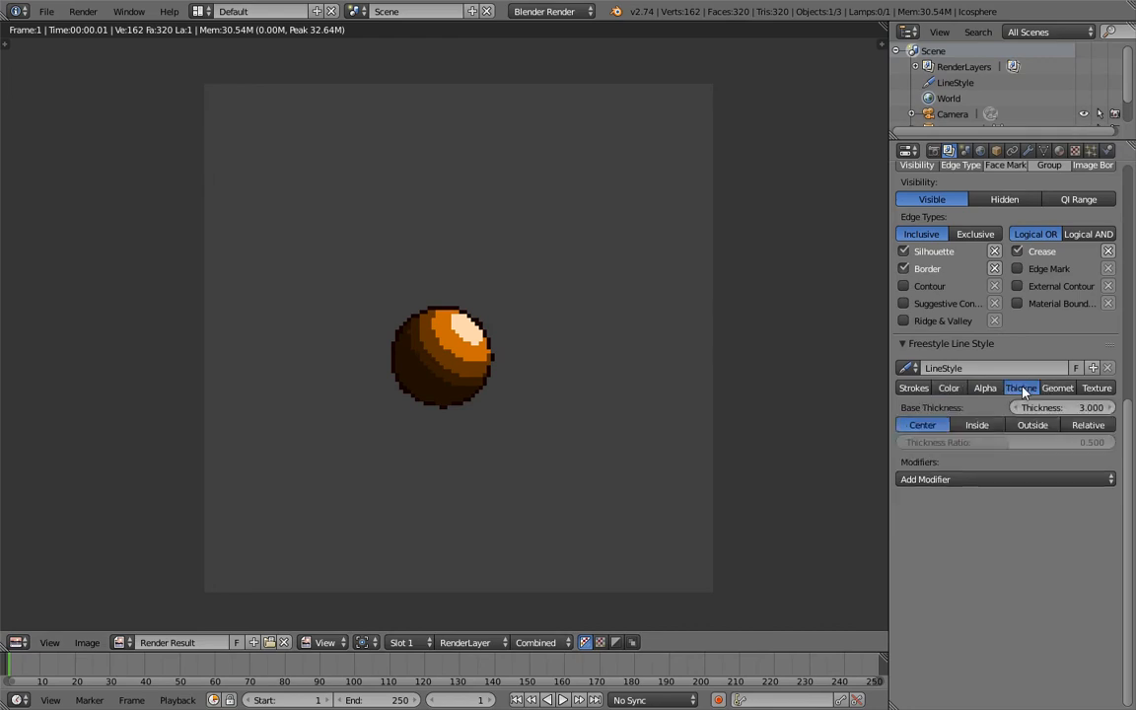
{"action": "left_click", "coordinate": [1089, 426]}
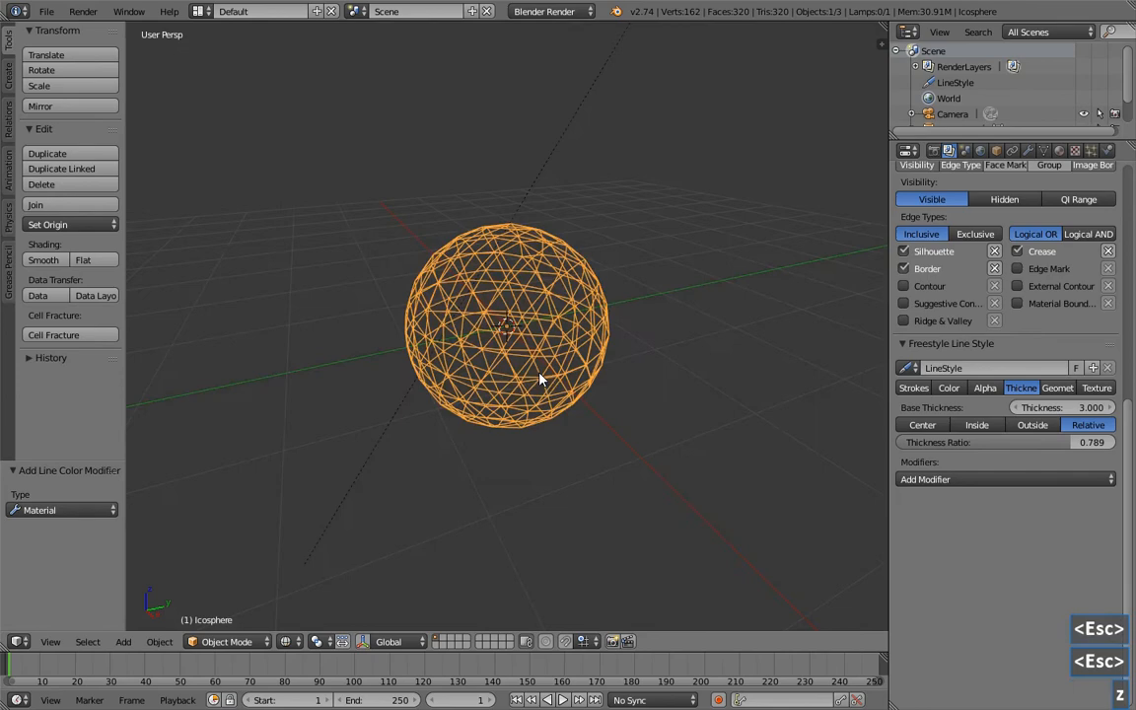
Step: Place the half-size duplicate beside the original and recolour its ramp bands to blues
{"action": "left_click_drag", "start_coordinate": [509, 336], "coordinate": [227, 385]}
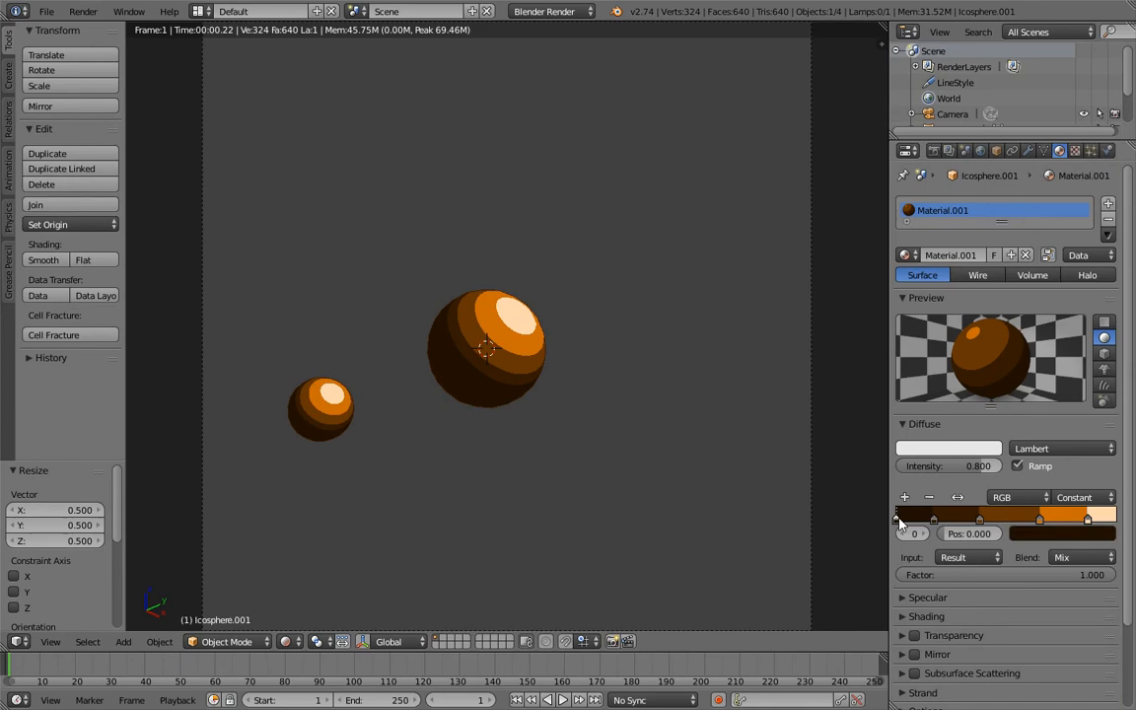
{"action": "left_click", "coordinate": [899, 517]}
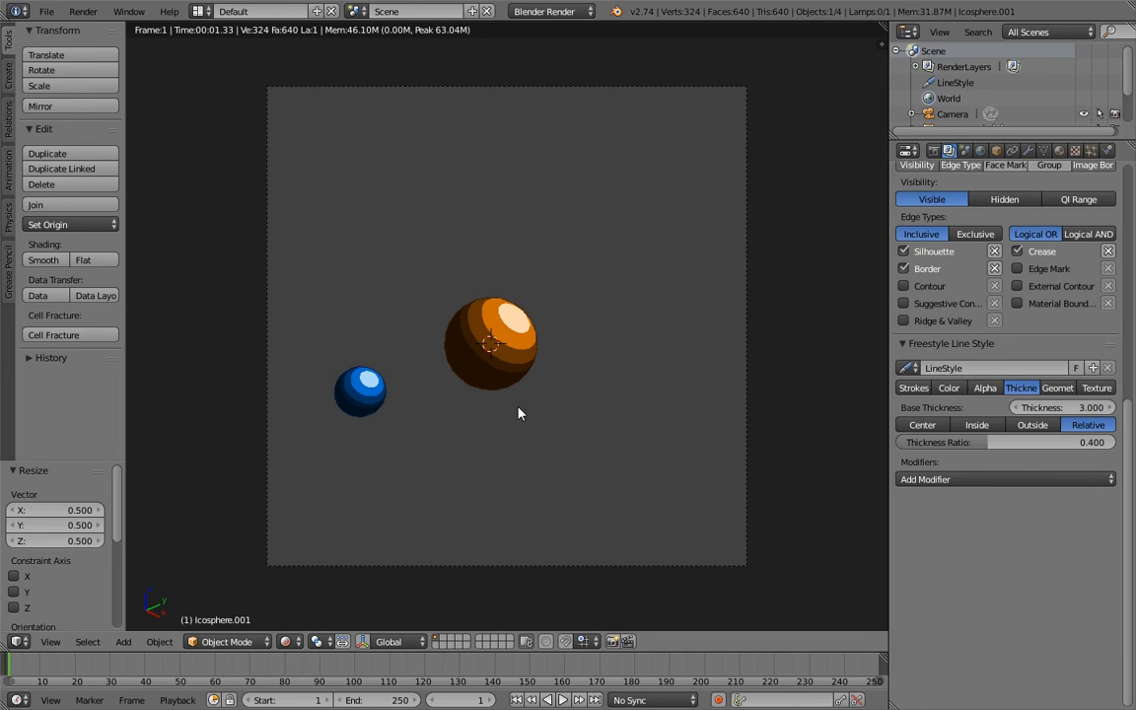
{"action": "mouse_move", "coordinate": [521, 415]}
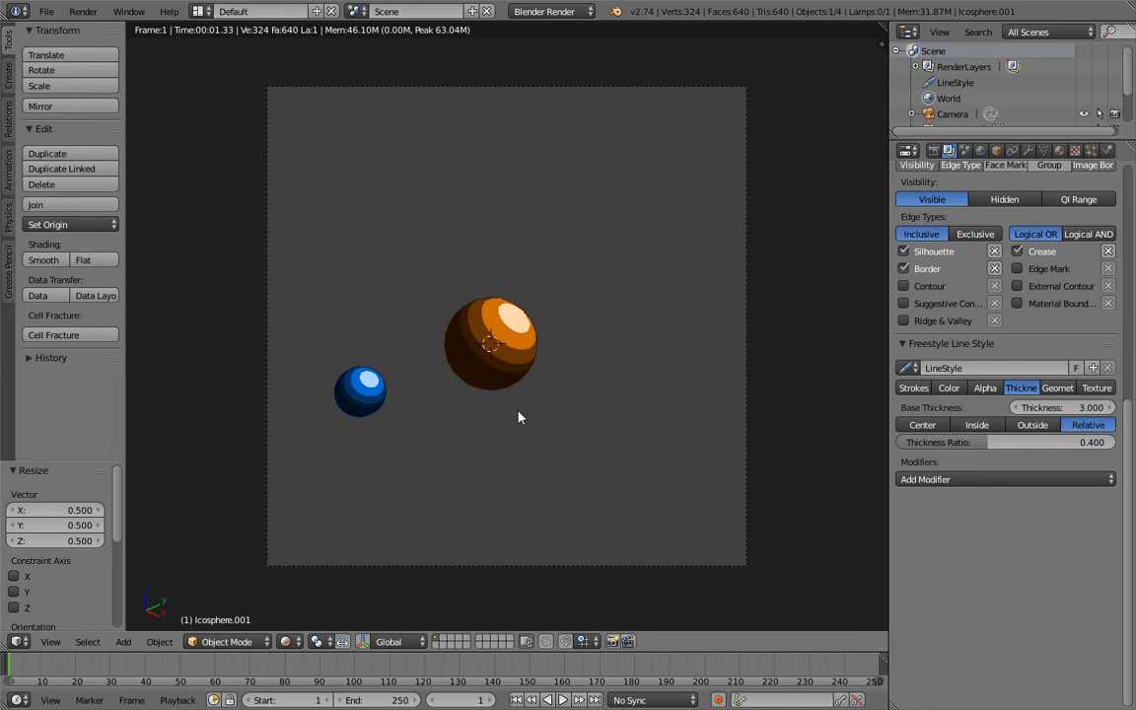